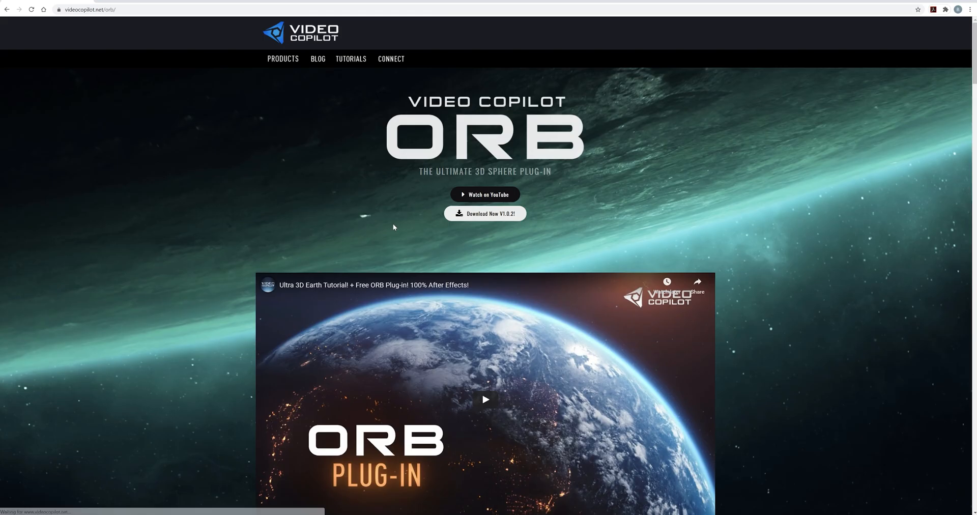
- Scroll down through the Planets, Earth, Sun/Moon/Stars and Fictional texture sections
scroll(down, 3)
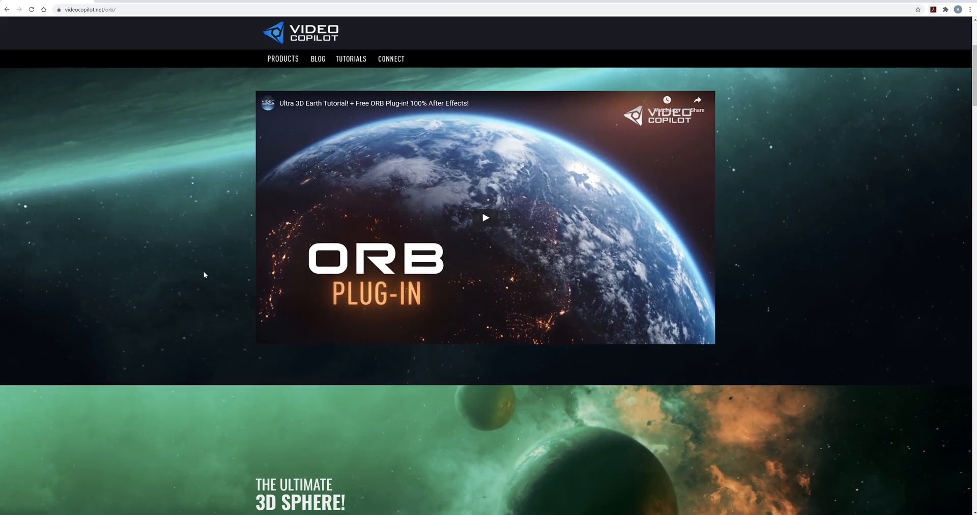
scroll(down, 3)
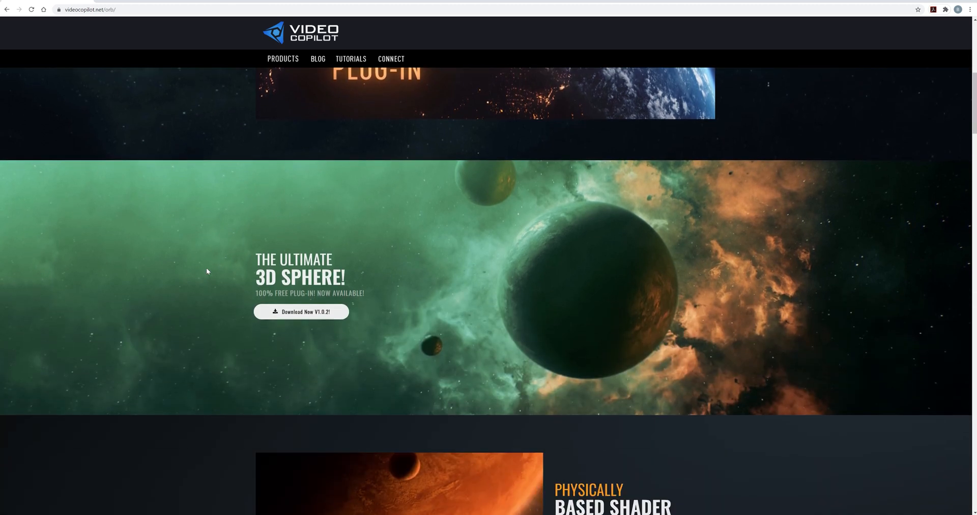
scroll(down, 3)
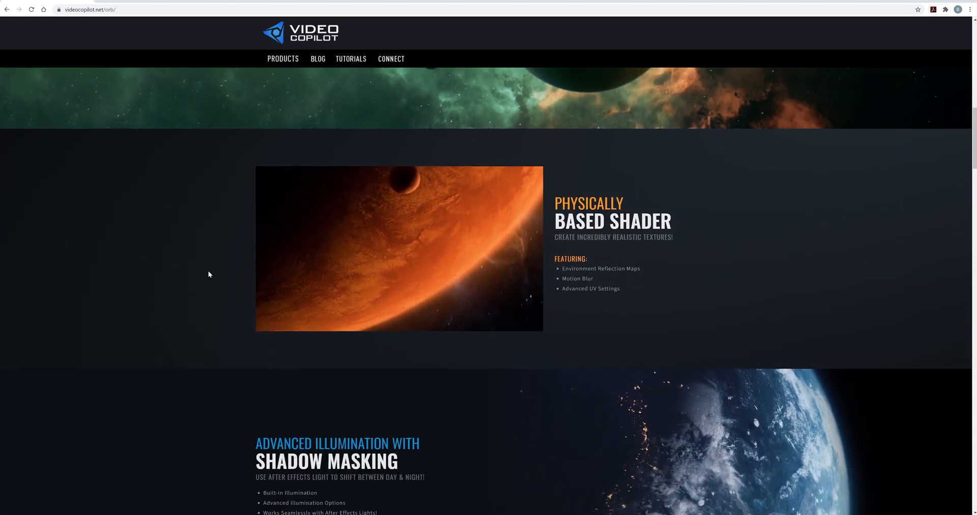
scroll(down, 3)
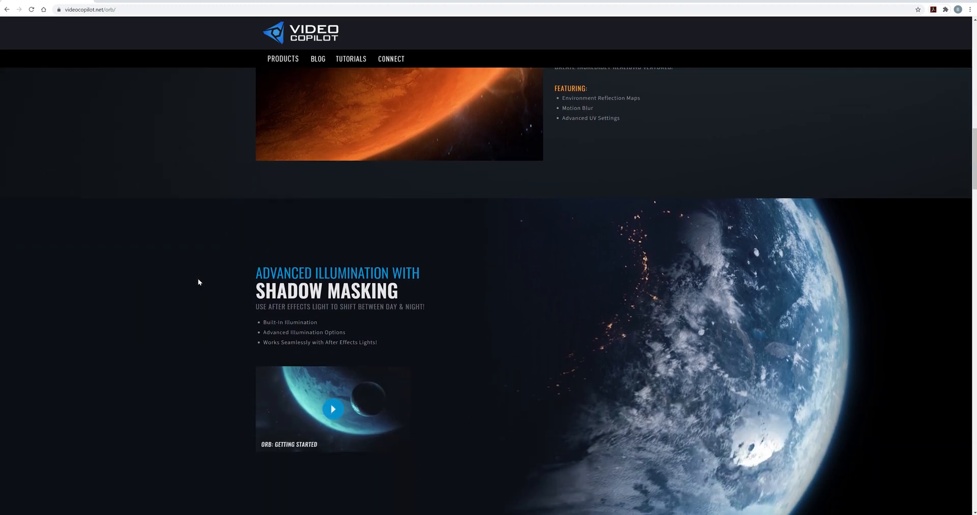
scroll(down, 3)
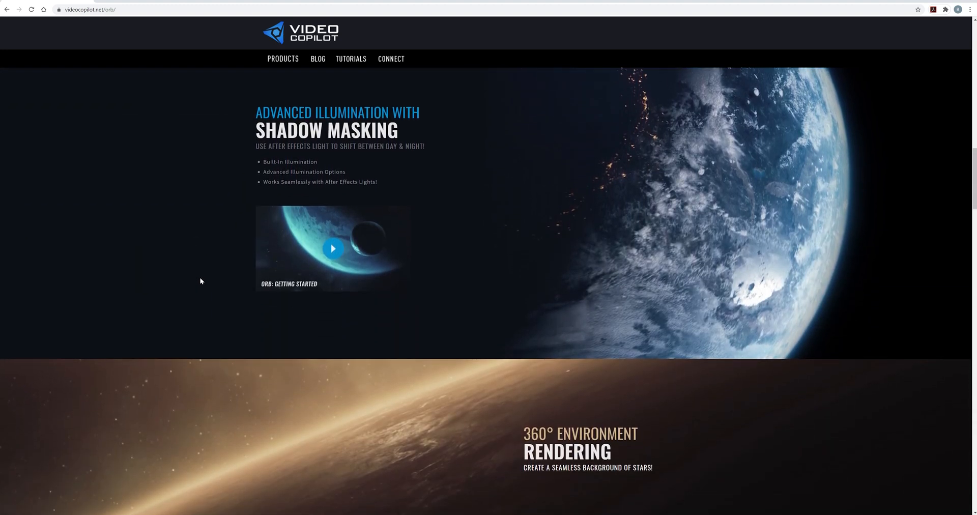
scroll(down, 3)
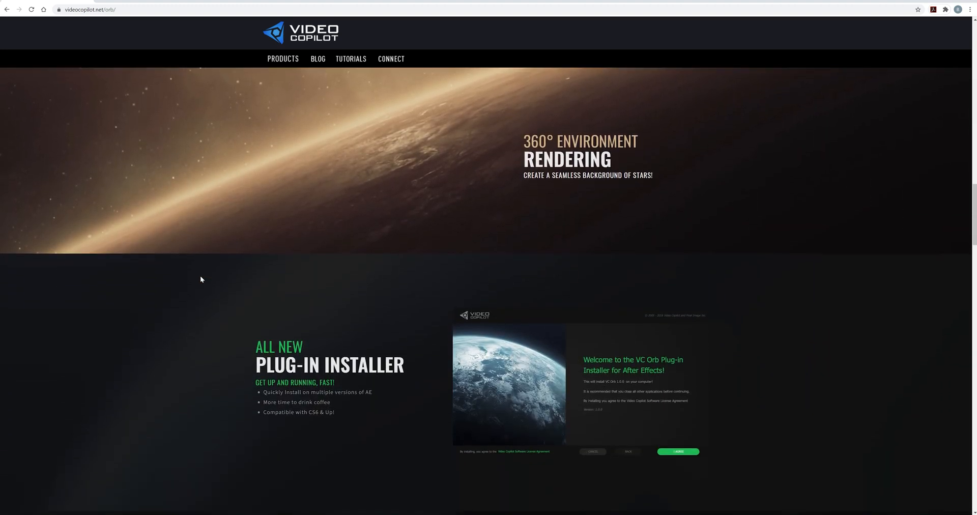
scroll(down, 3)
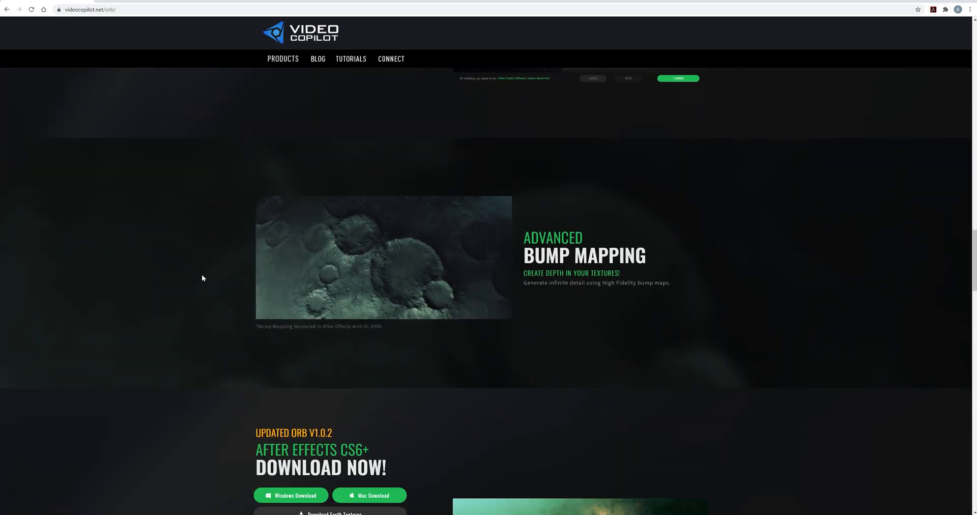
scroll(down, 3)
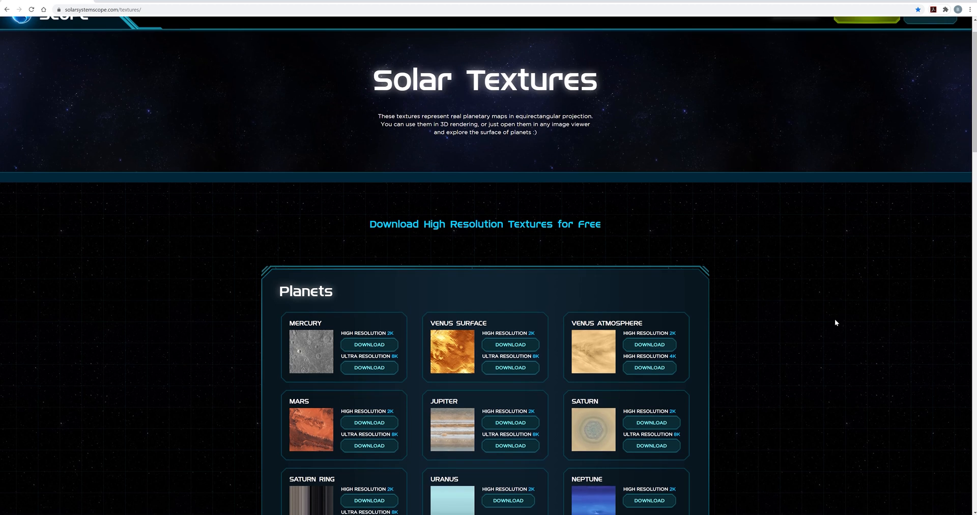
scroll(down, 3)
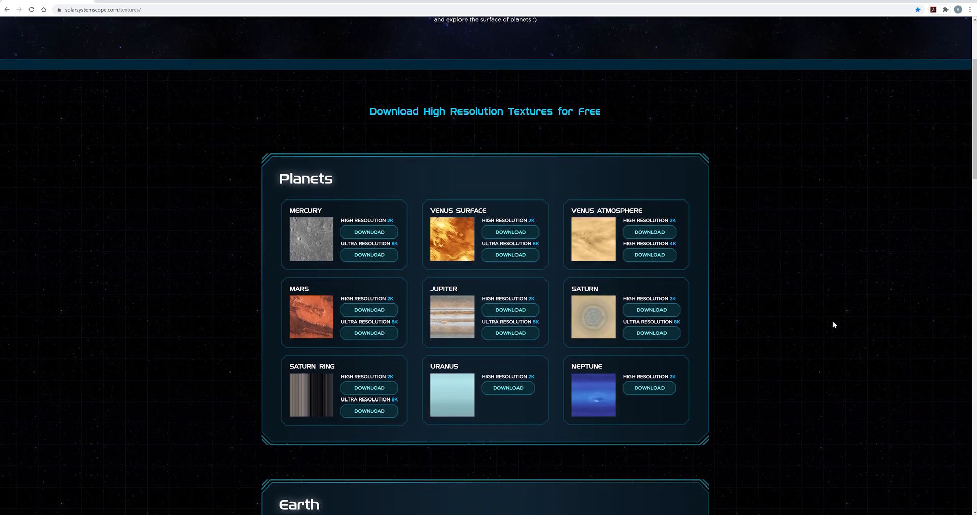
scroll(down, 3)
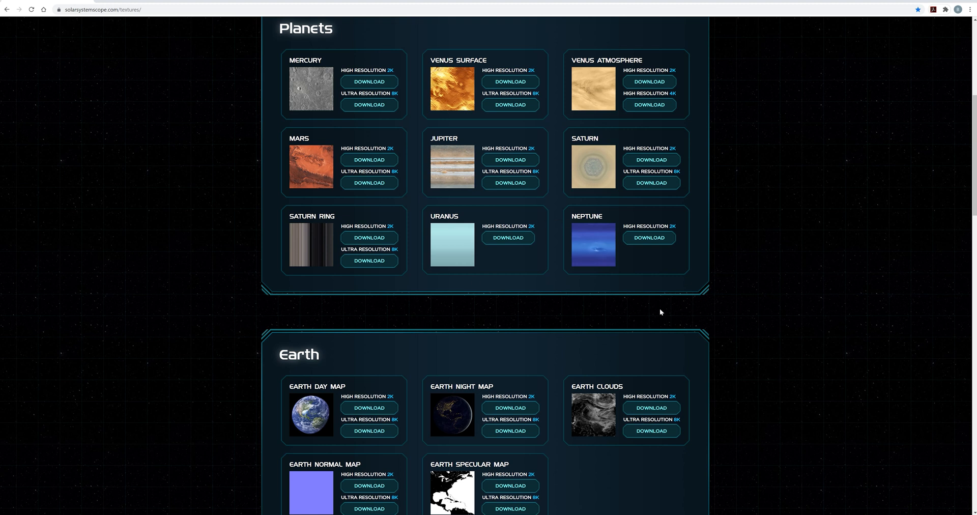
scroll(down, 3)
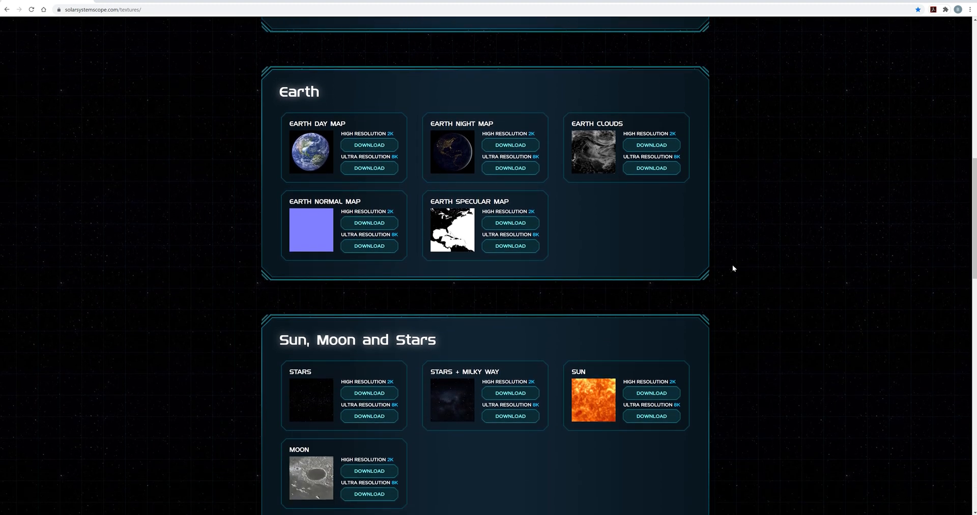
scroll(down, 3)
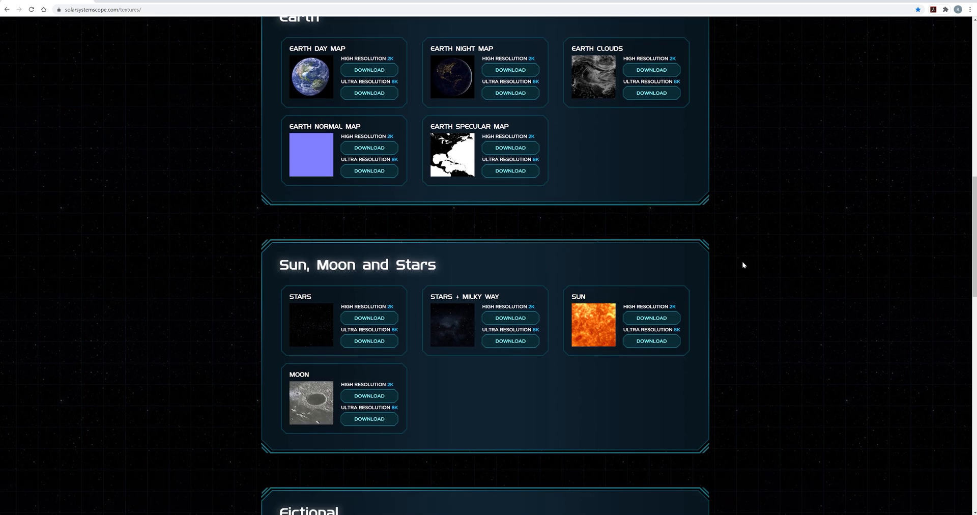
scroll(down, 3)
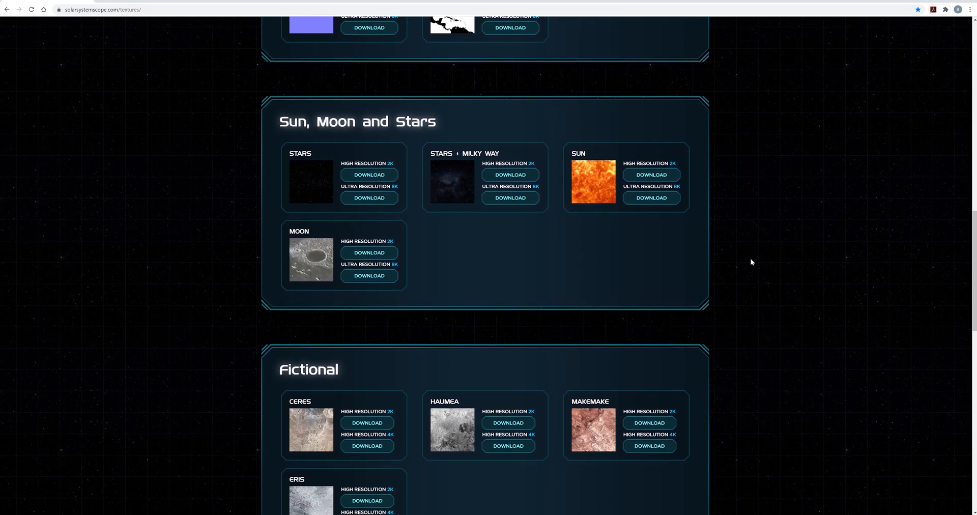
scroll(down, 3)
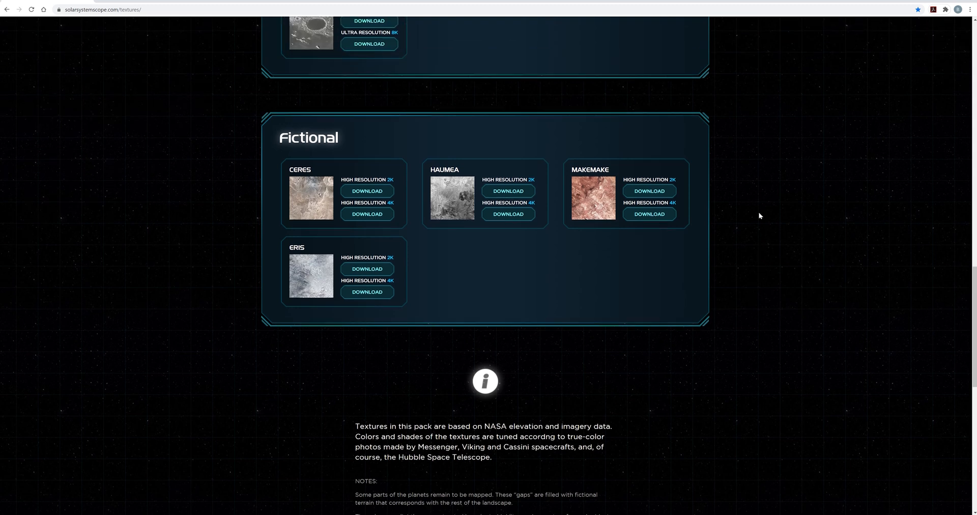
- Scroll back up to the Planets texture section
scroll(up, 3)
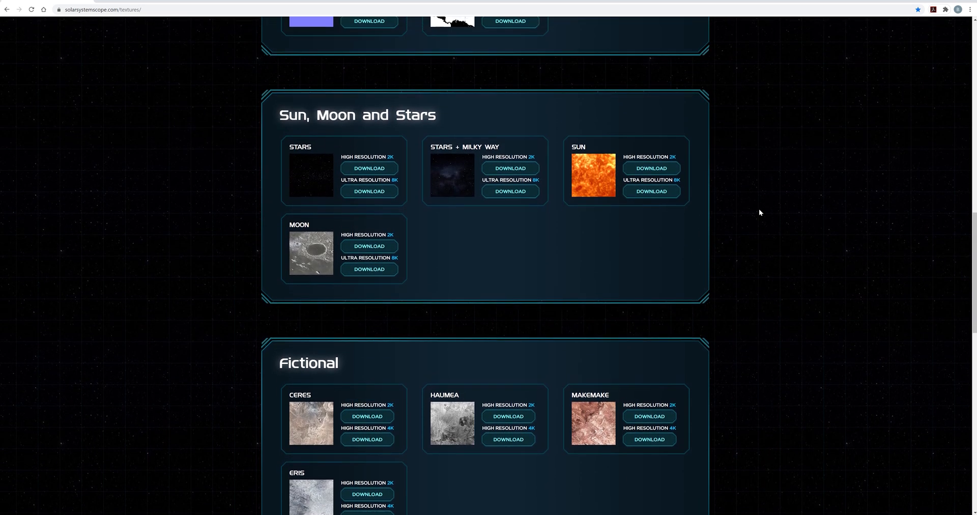
scroll(up, 3)
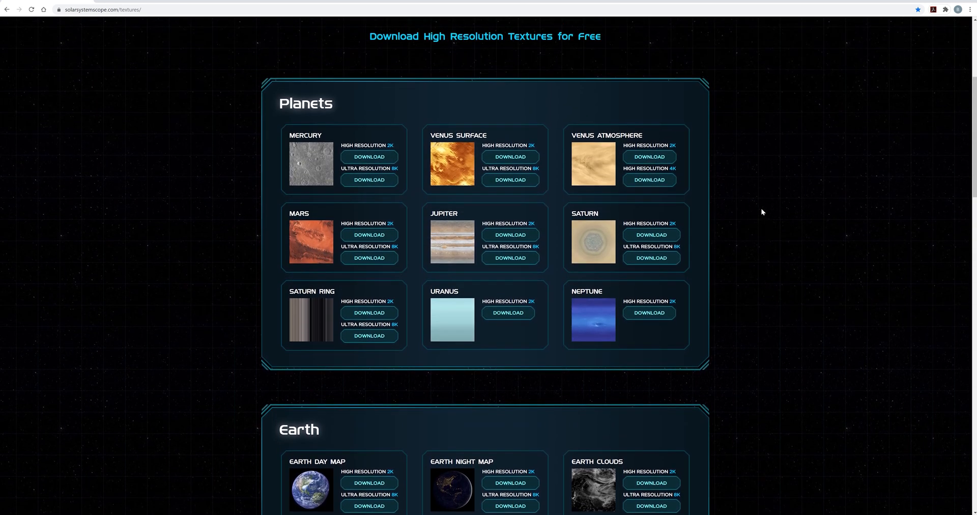
scroll(up, 3)
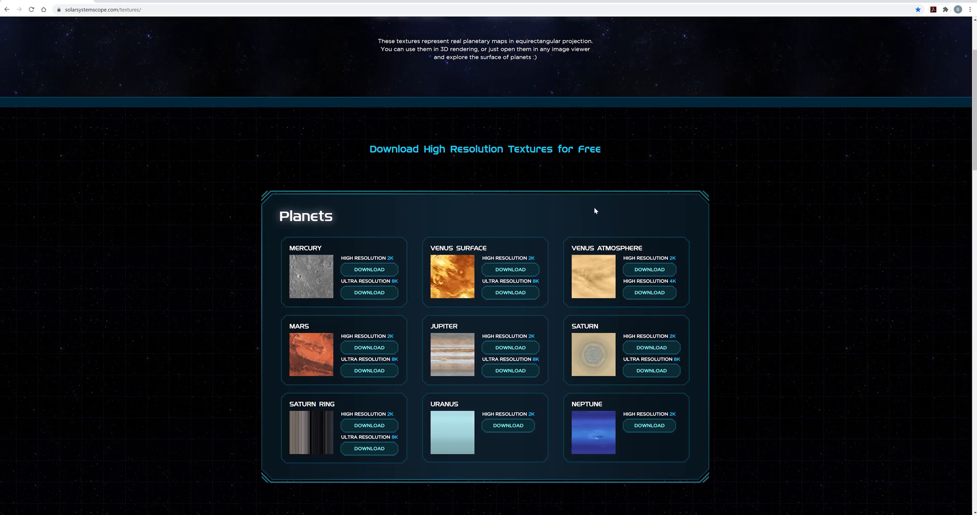
scroll(down, 3)
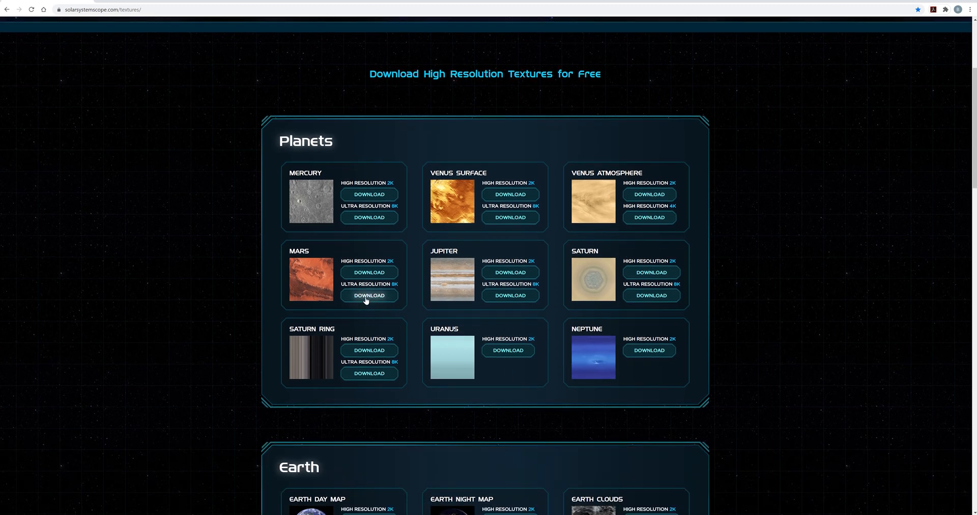
- Download the Mars Ultra Resolution texture, then the Stars + Milky Way Ultra Resolution texture
click(369, 295)
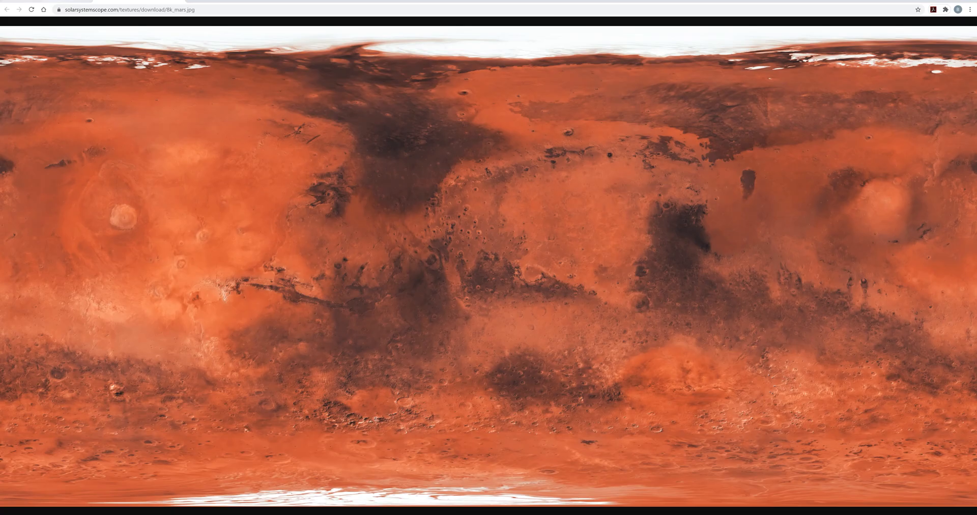
click(7, 9)
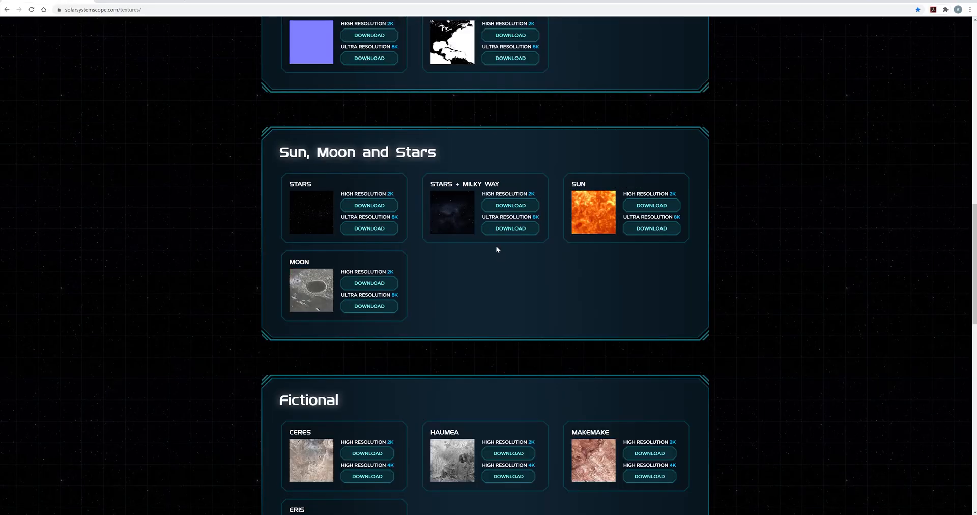
mouse_move(510, 228)
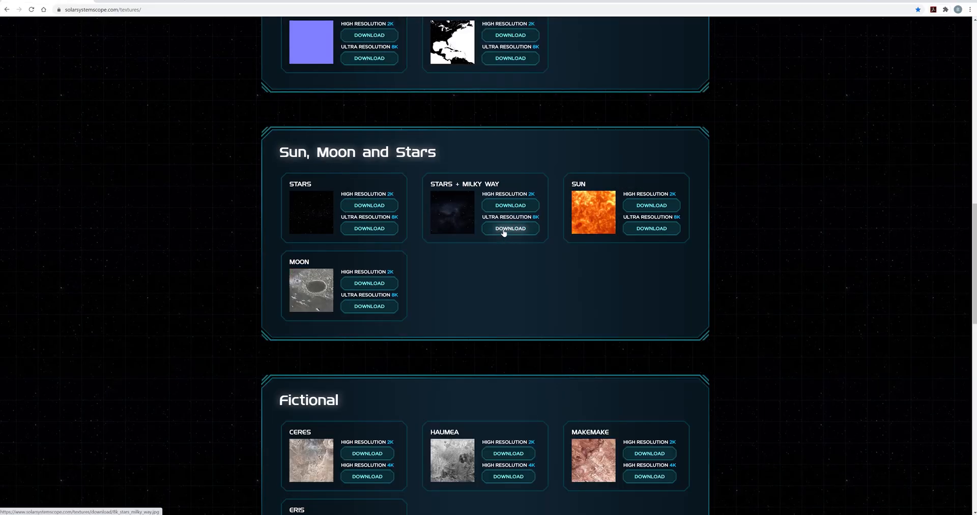
click(509, 228)
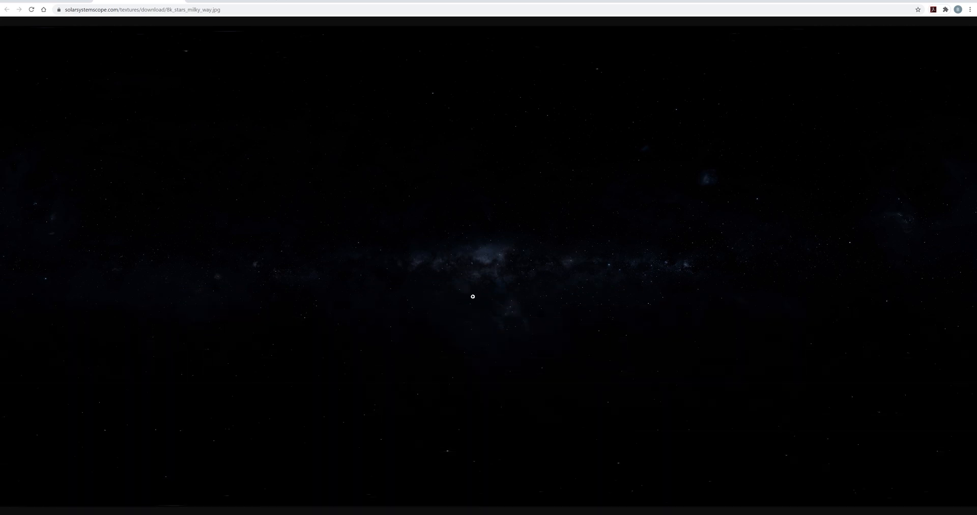
mouse_move(577, 343)
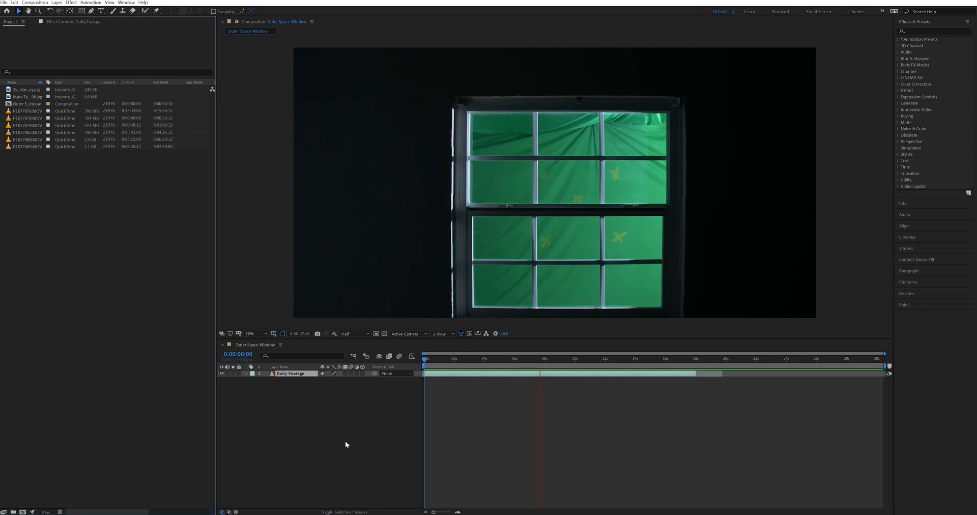
click(574, 358)
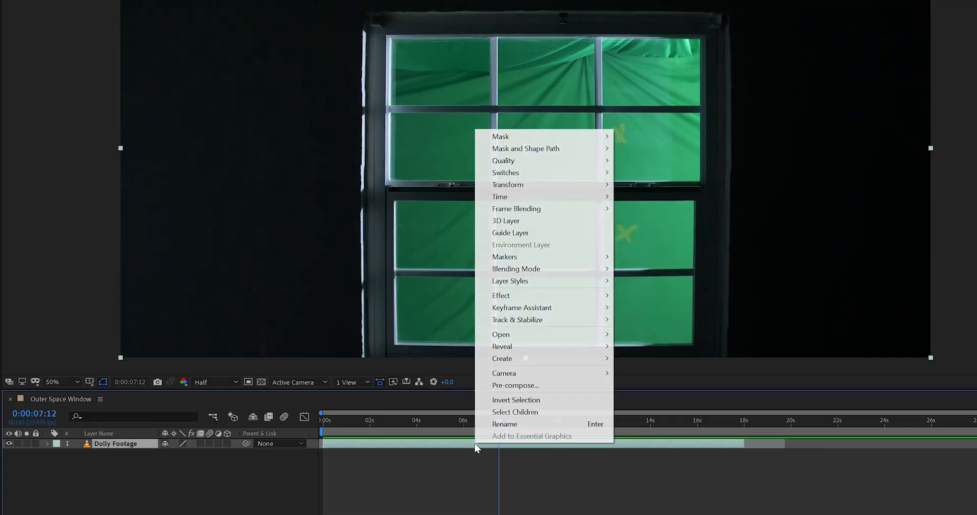
mouse_move(499, 197)
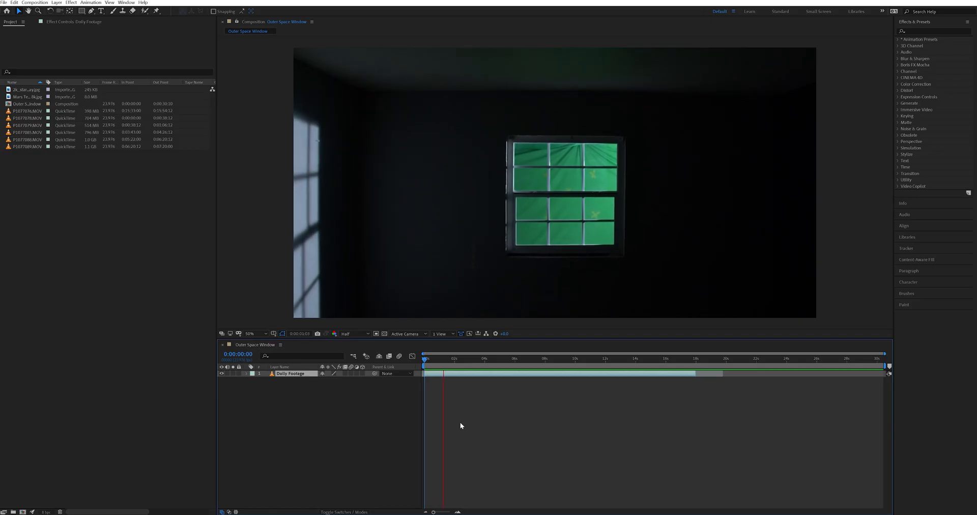
click(472, 358)
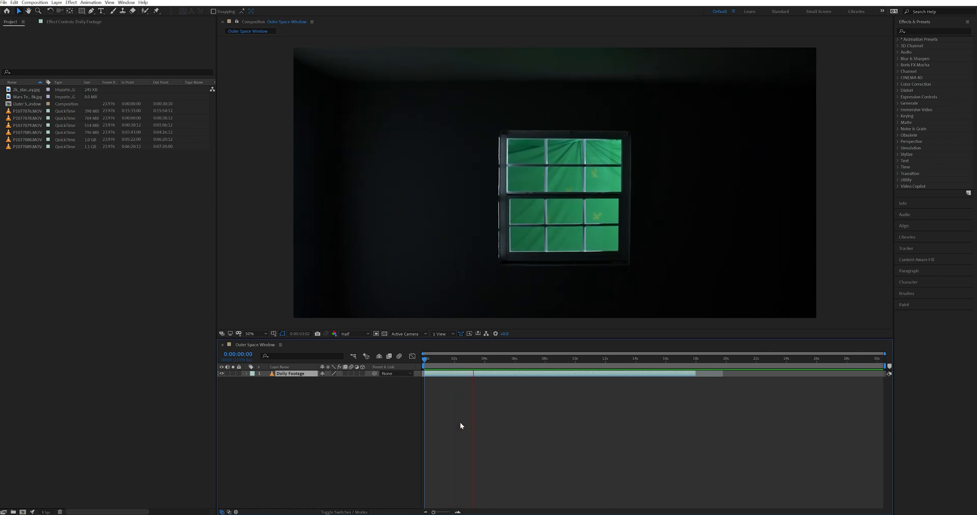
- Run Track Camera on the Dolly Footage layer and expand the tracker's Advanced settings
right_click(291, 374)
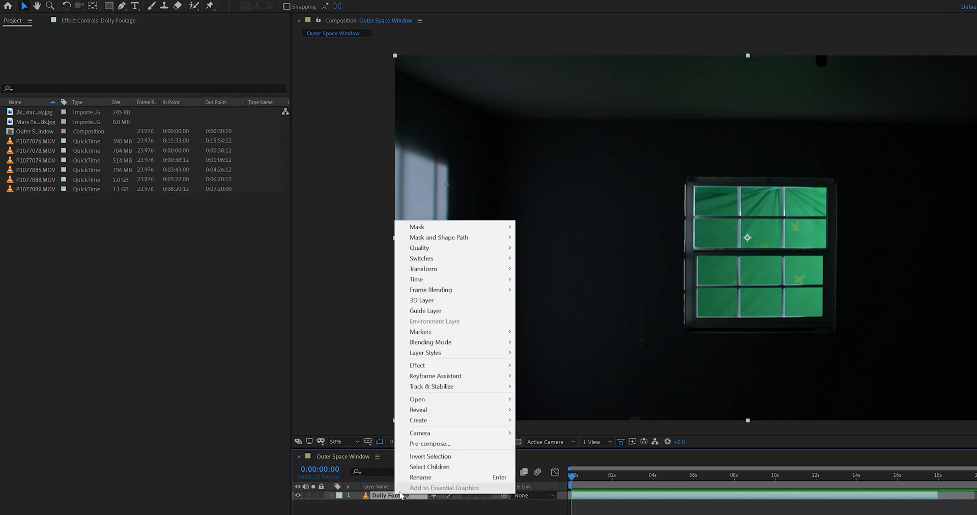
mouse_move(432, 386)
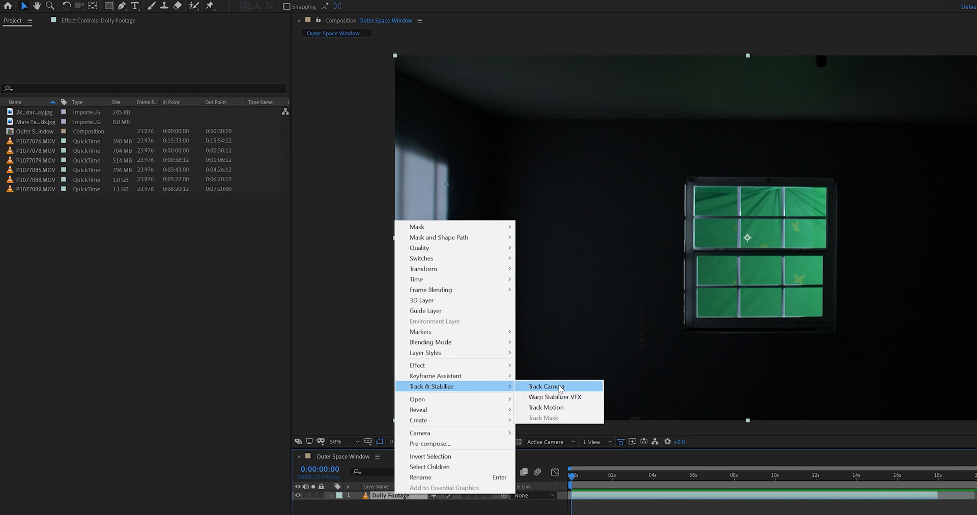
click(546, 385)
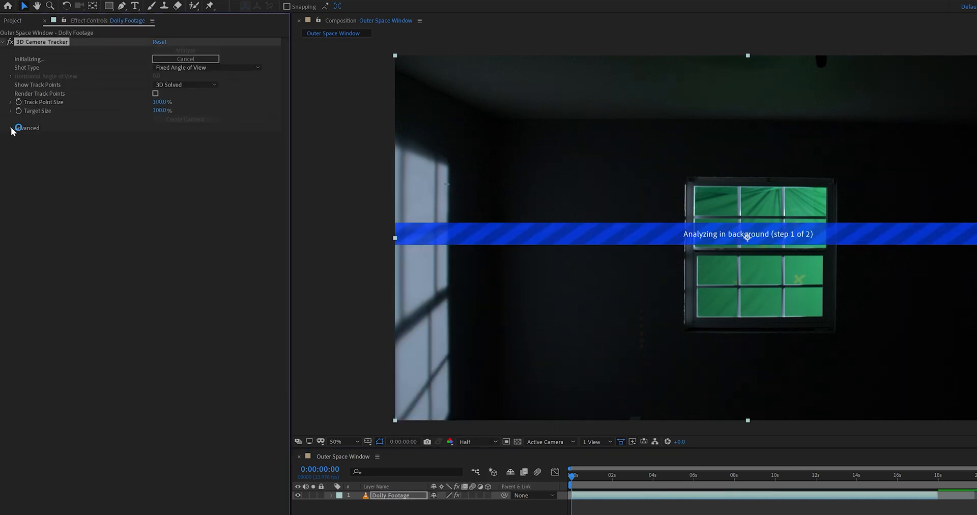
click(12, 128)
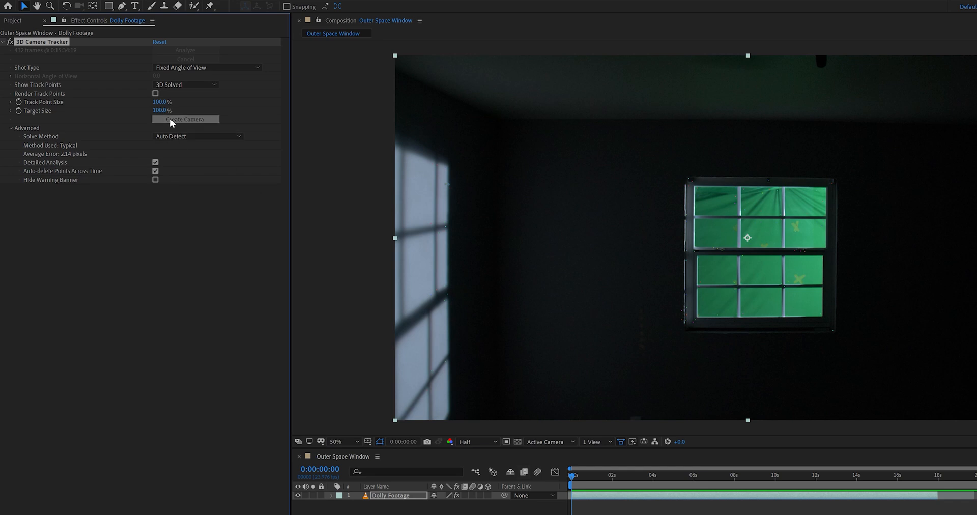
click(185, 118)
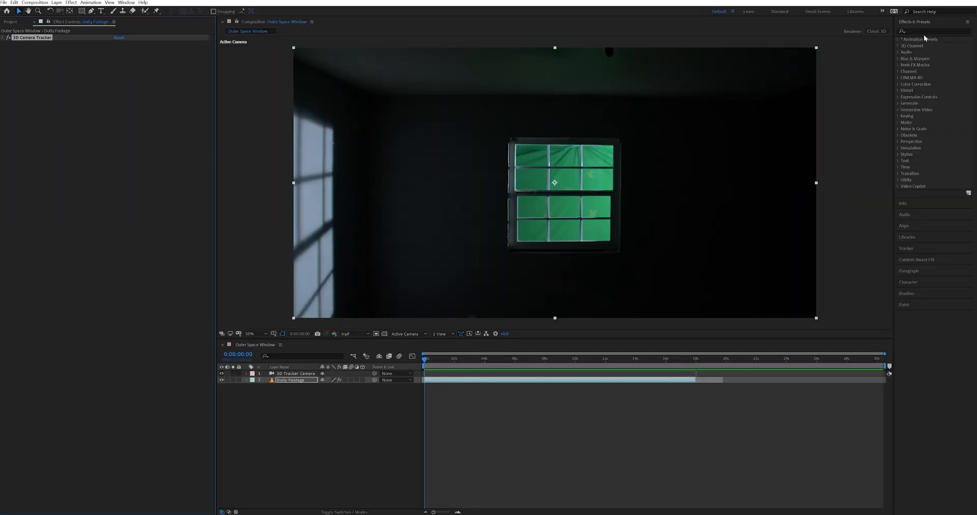
- Apply Keylight to Dolly Footage, raise Screen Matte Clip Black 68.3 / Clip White 69.6, view Final Result
click(932, 31)
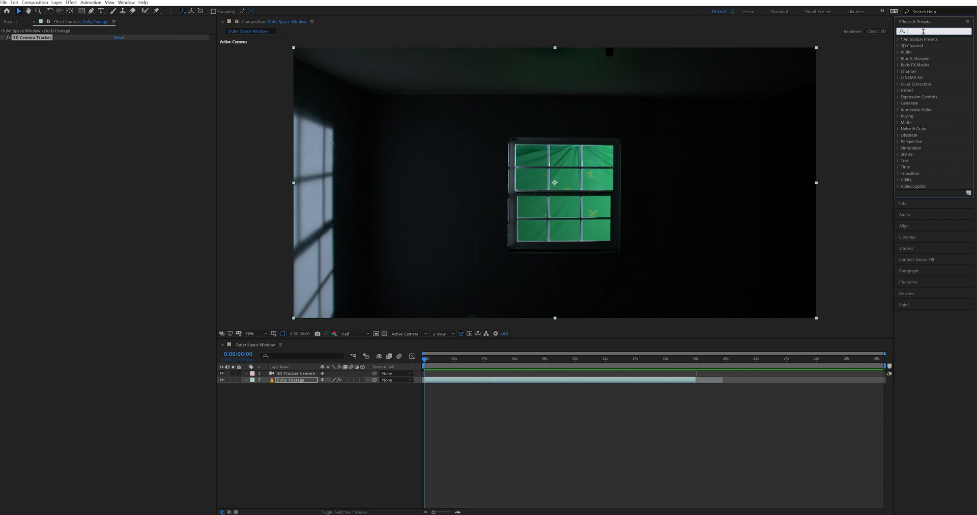
text(keylight)
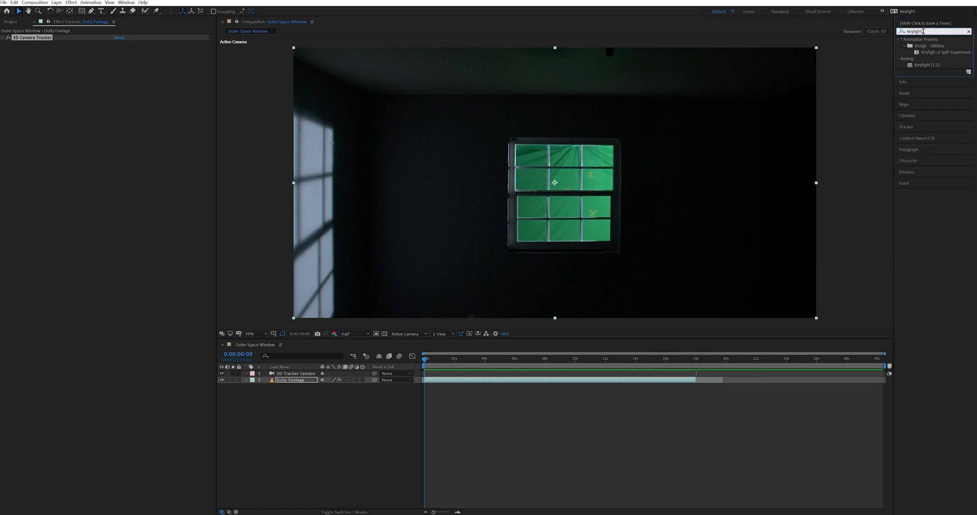
mouse_move(940, 54)
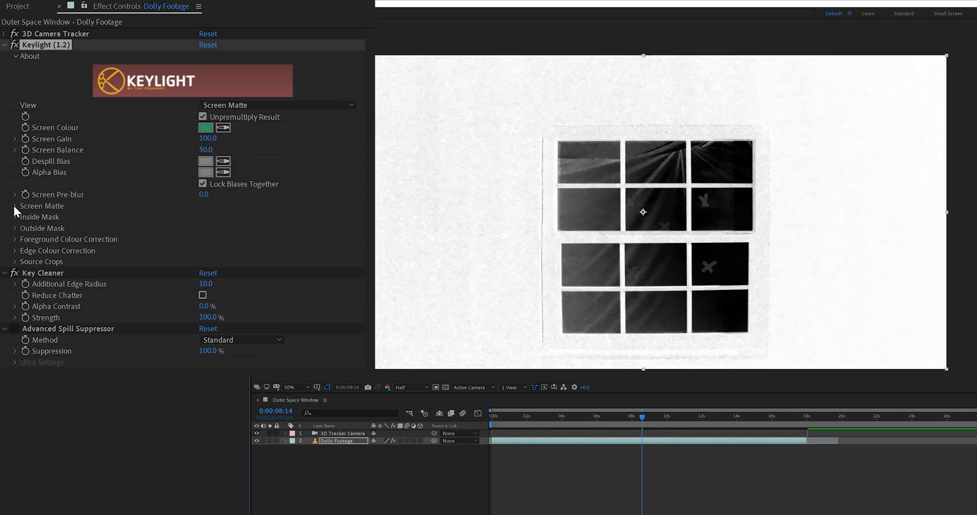
click(16, 206)
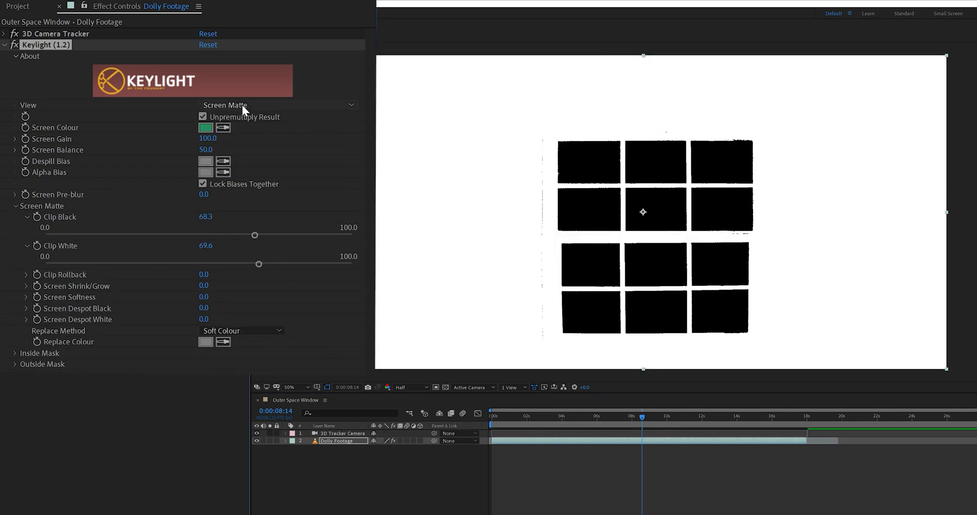
click(277, 105)
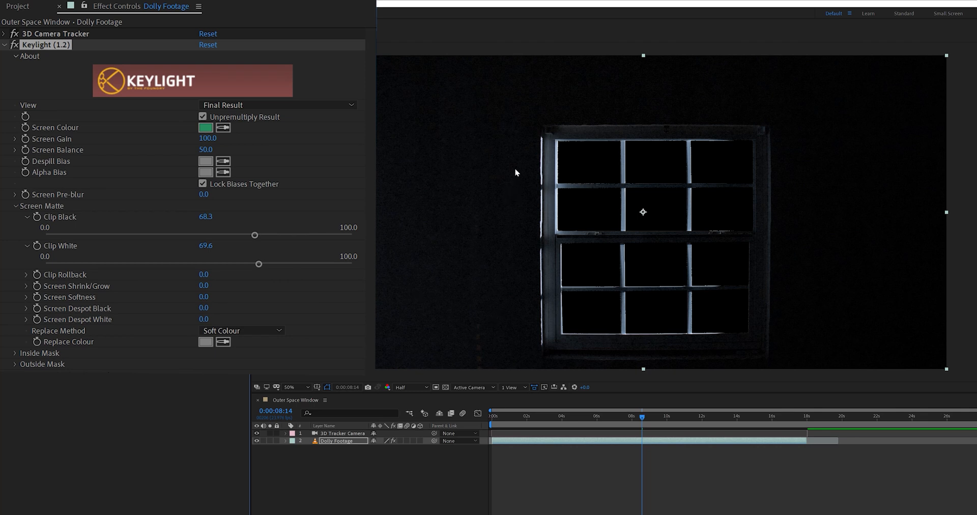
mouse_move(766, 326)
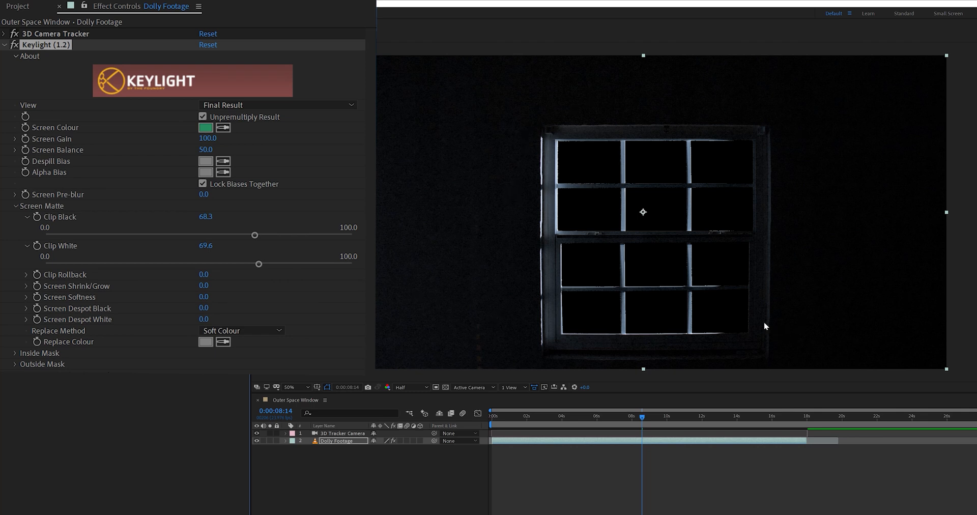
mouse_move(416, 409)
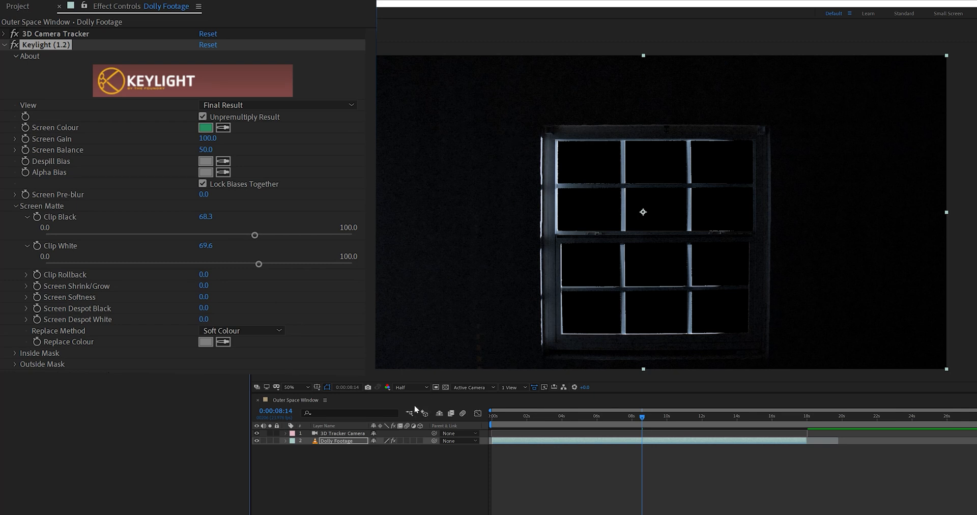
- Set Keylight's View to Intermediate Result and inspect the keyed window at 100% zoom
click(277, 105)
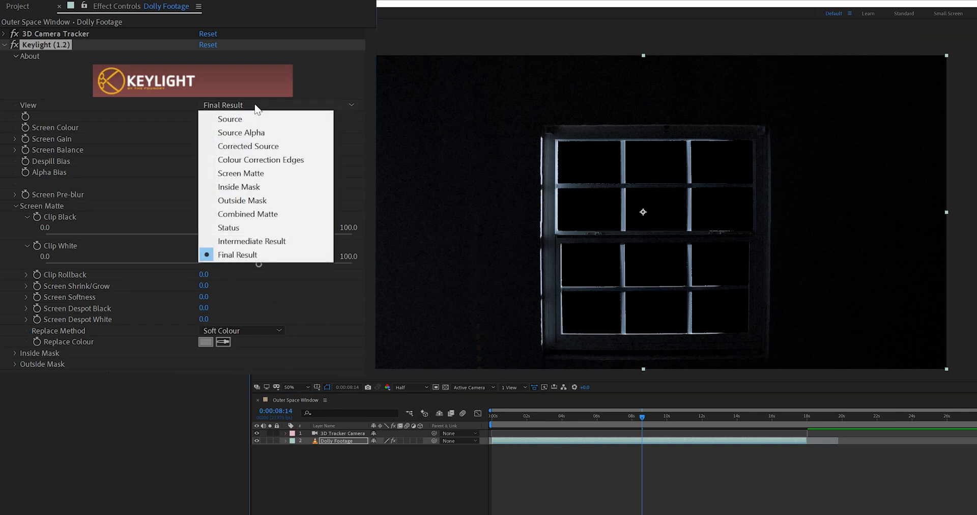
click(252, 243)
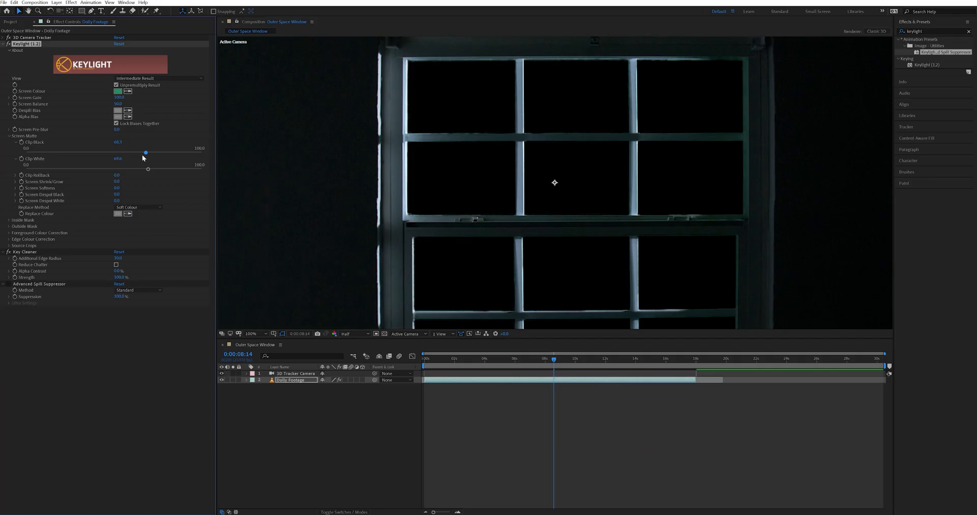
mouse_move(690, 232)
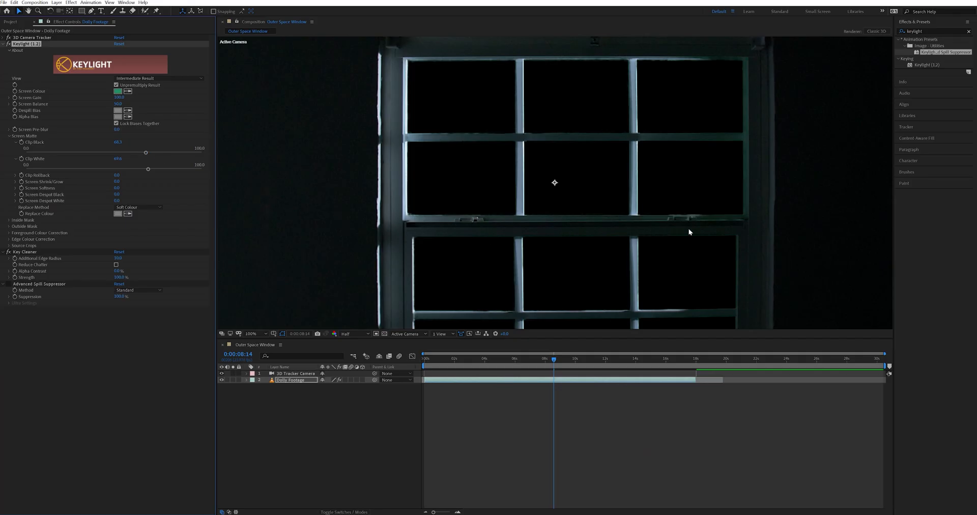
click(253, 334)
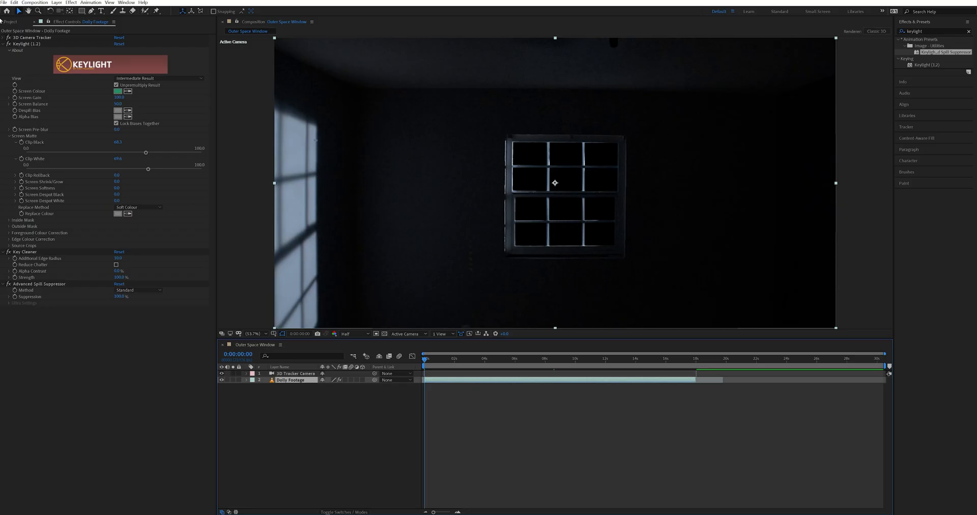
- Add the keyed Camera footage to the Outer Space Window comp and set its Position keyframes
click(11, 21)
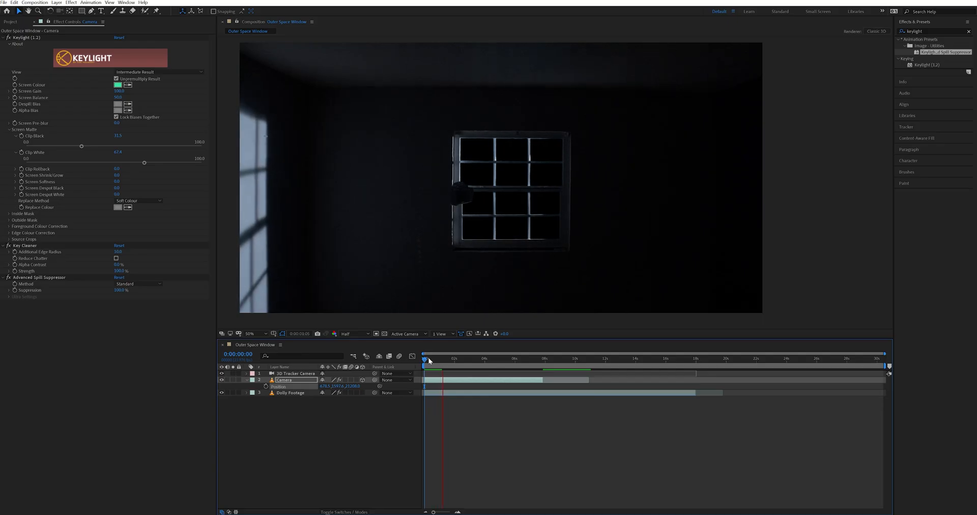
click(428, 360)
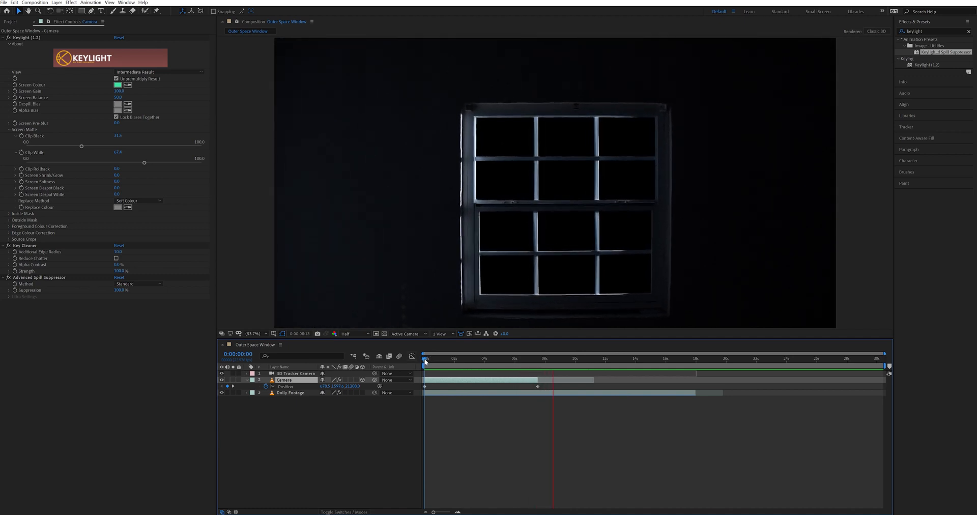
click(448, 359)
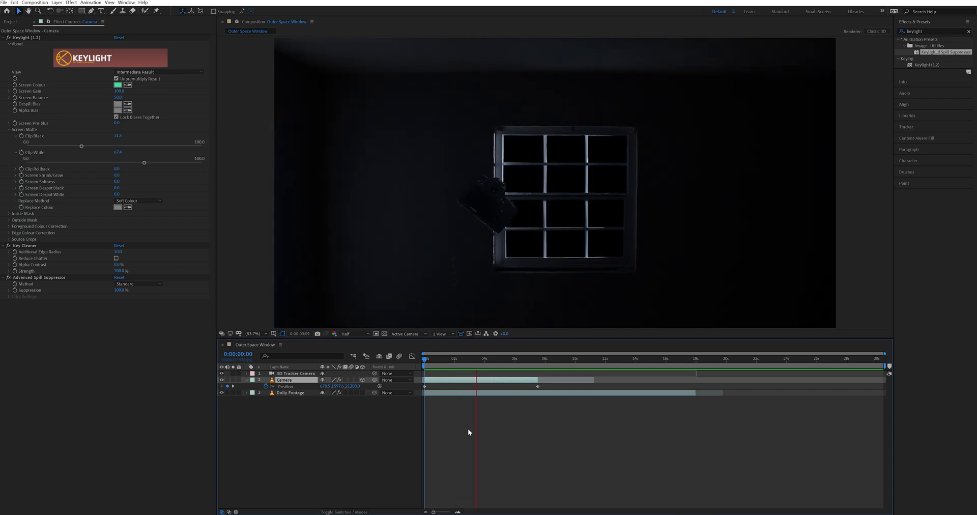
click(507, 358)
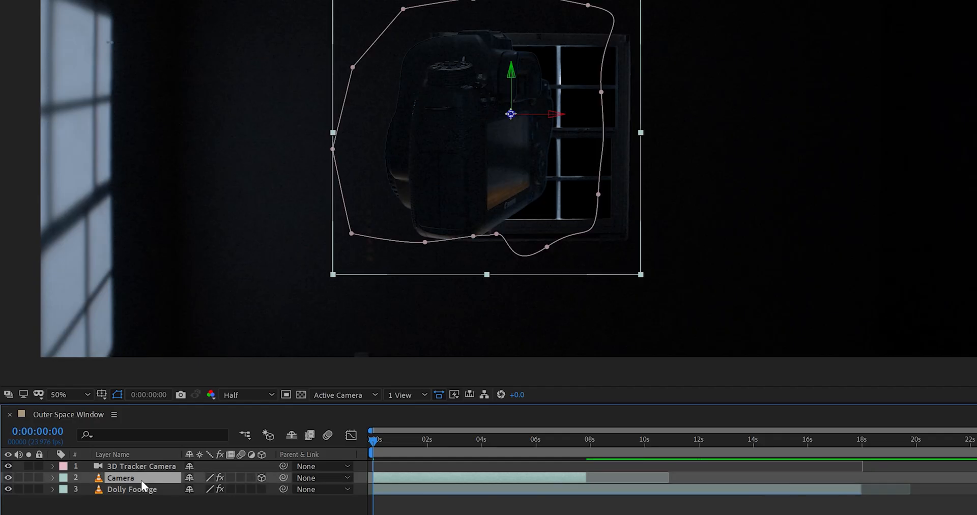
- Enable 3D on the Camera layer and keyframe Z Rotation to 25° at 6:12
click(52, 478)
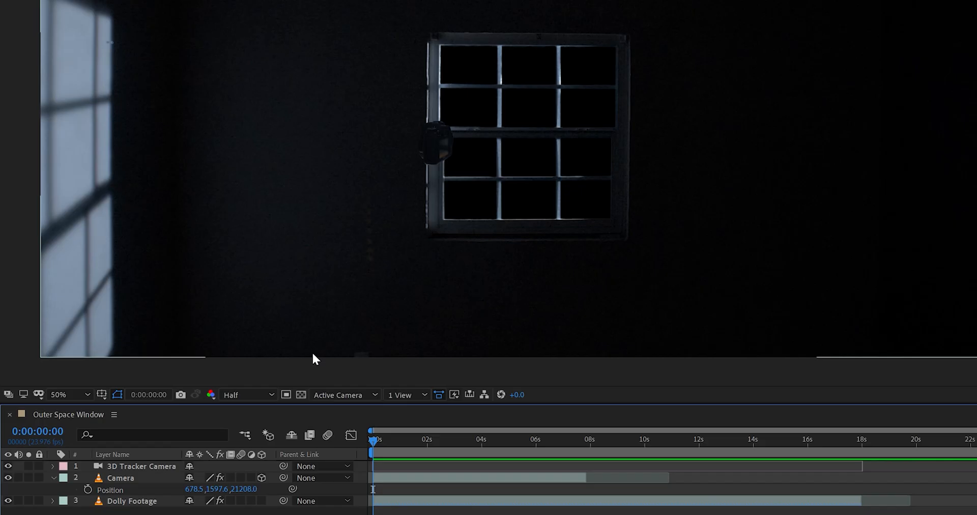
click(110, 490)
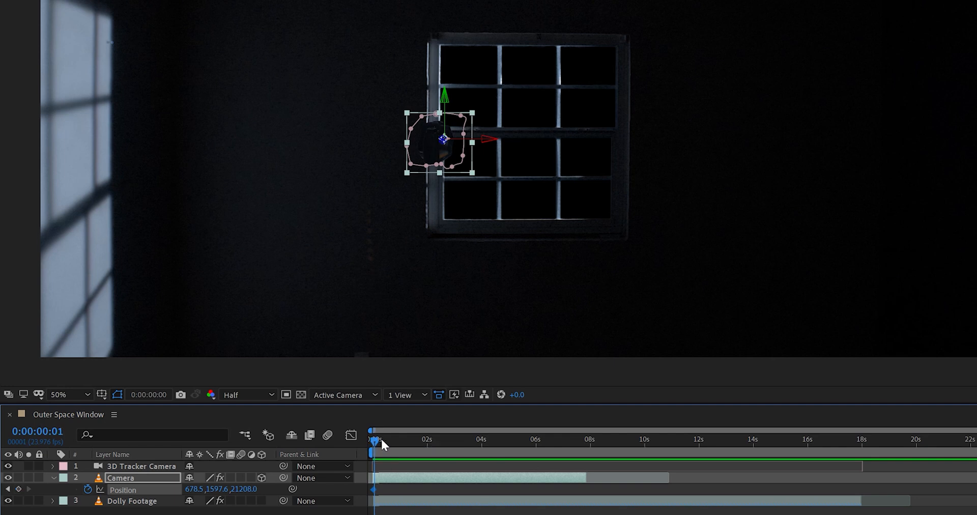
drag(374, 443, 581, 442)
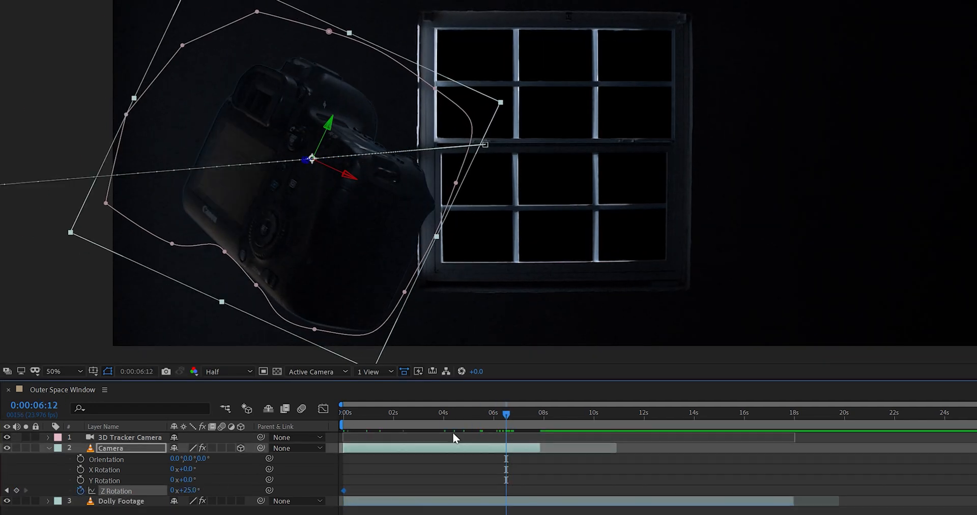
click(343, 413)
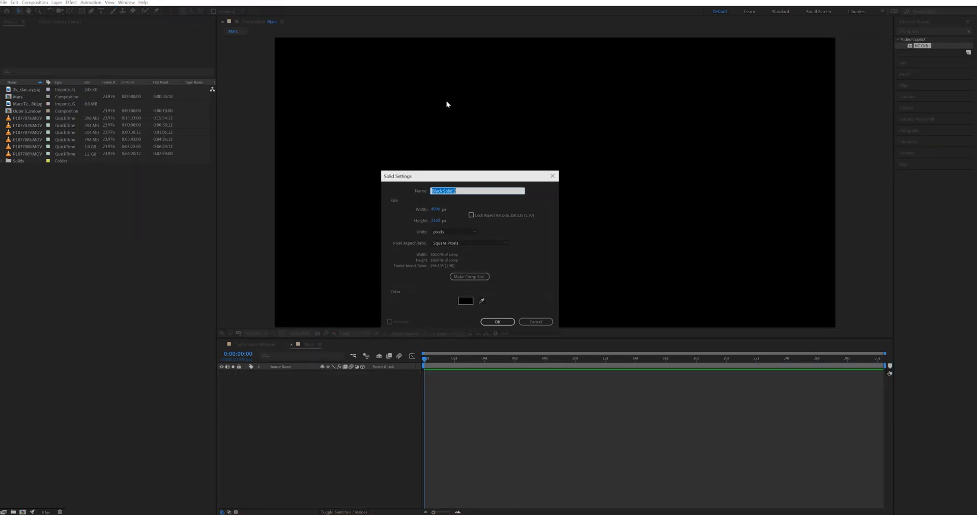
- Create the Mars VC Orb solid, add a camera and a point light, and apply VC Orb
text(Mar)
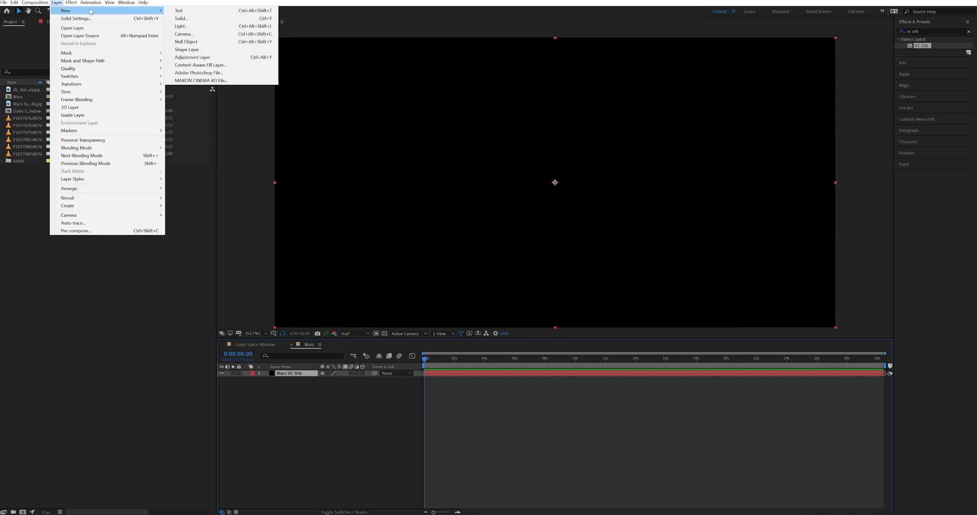
click(182, 34)
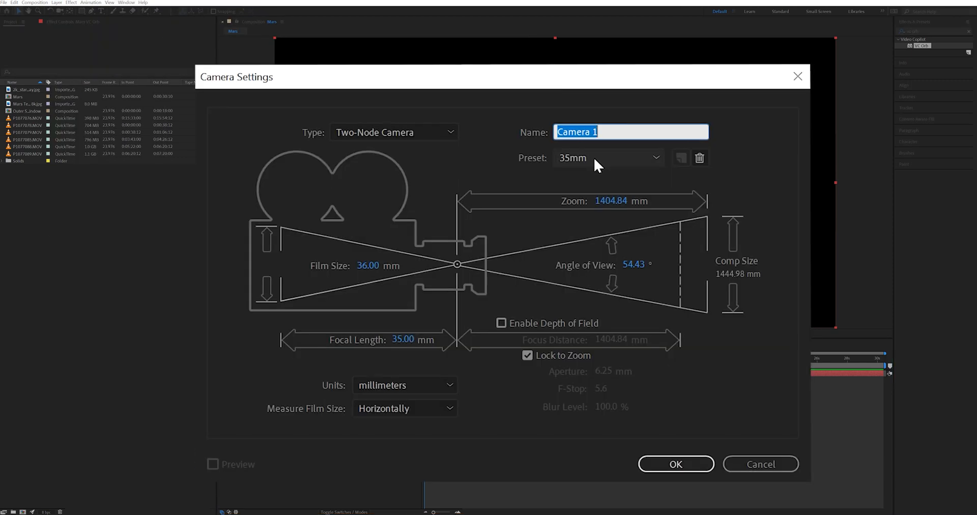
click(675, 464)
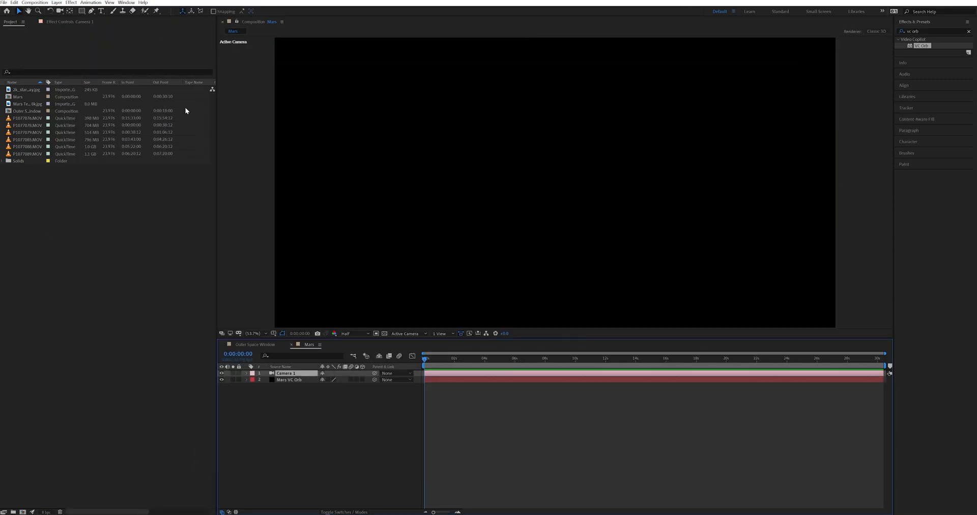
click(56, 2)
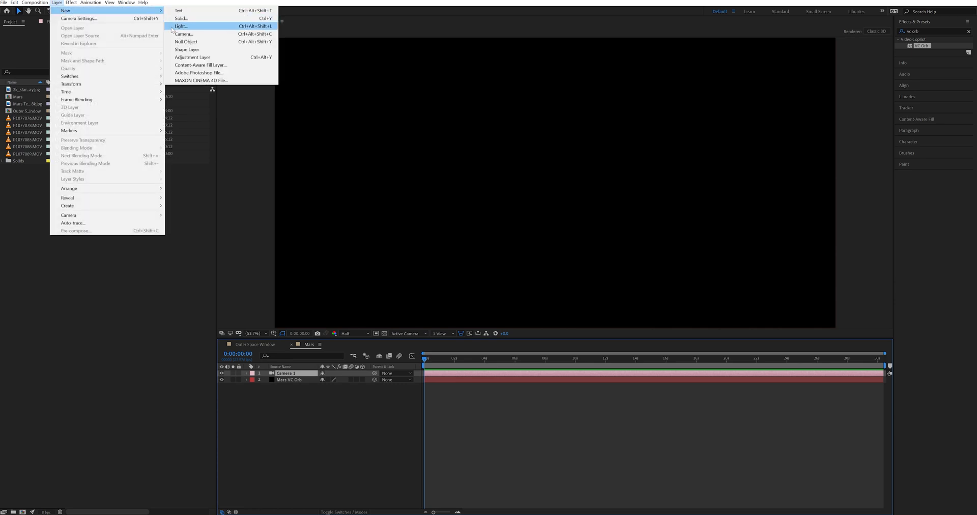
click(181, 26)
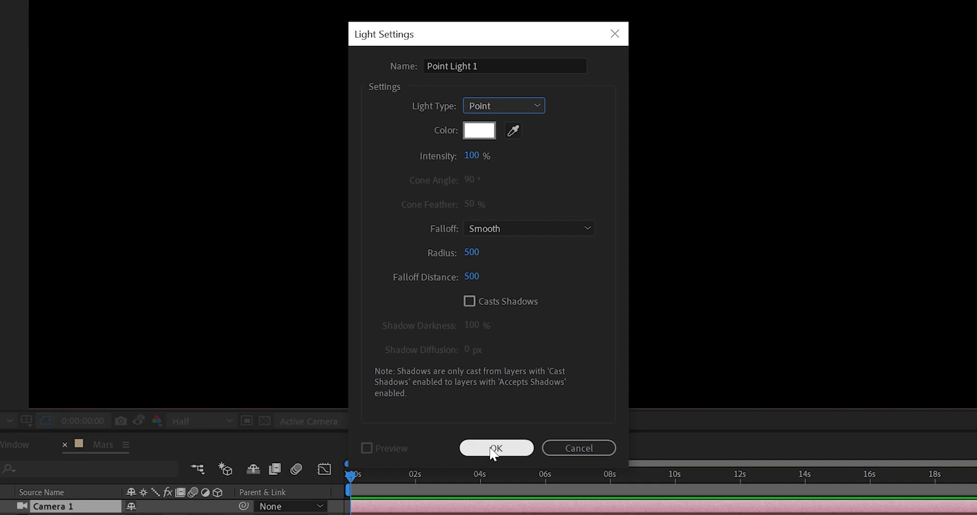
click(496, 448)
text(vc orb)
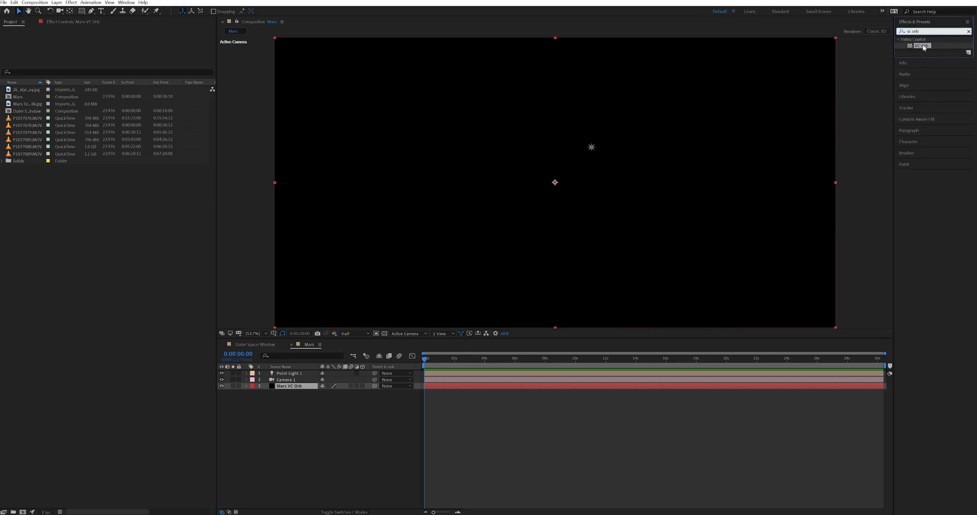
click(288, 386)
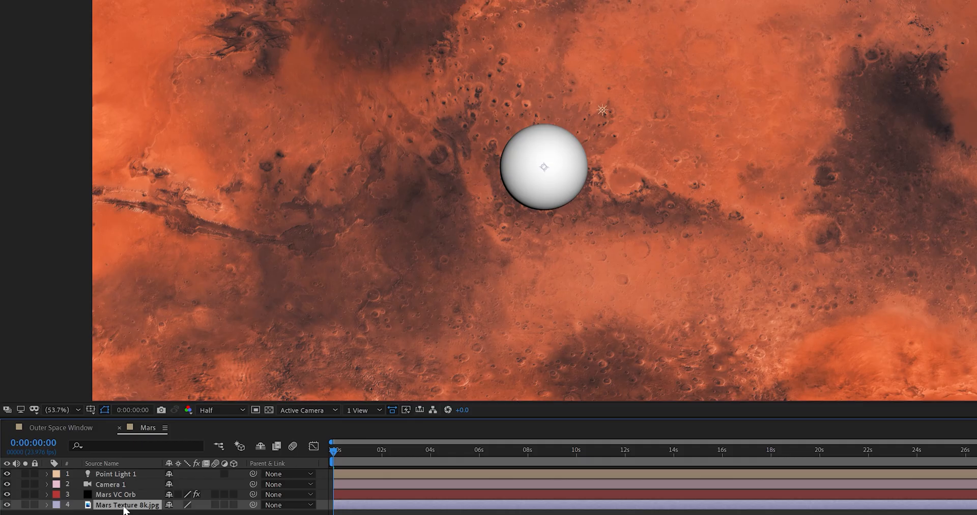
- Select Mars Texture 8k.jpg as the texture map in VC Orb's Maps settings
right_click(127, 505)
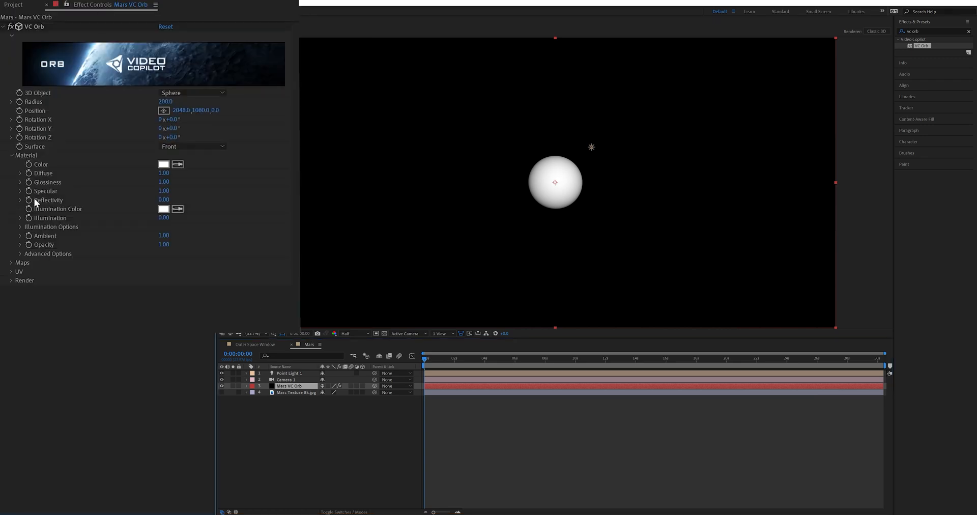
click(12, 263)
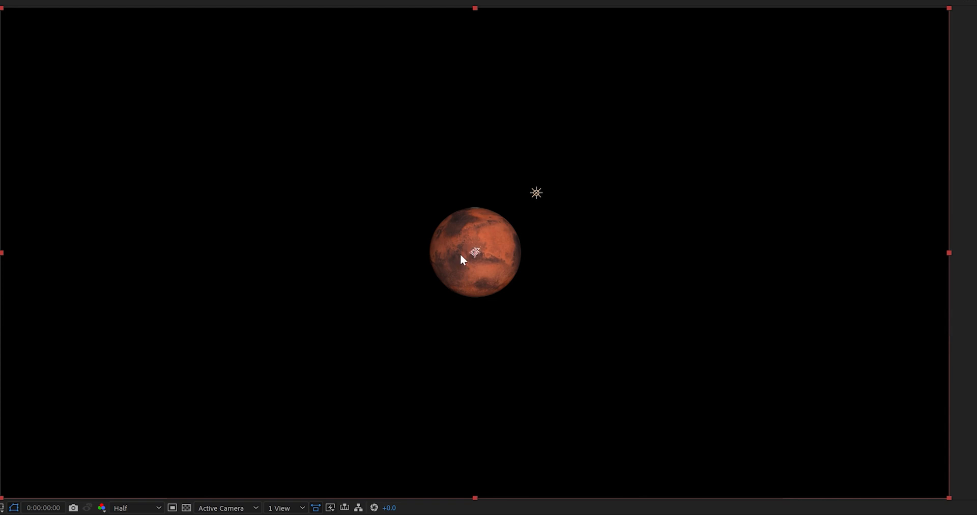
mouse_move(421, 370)
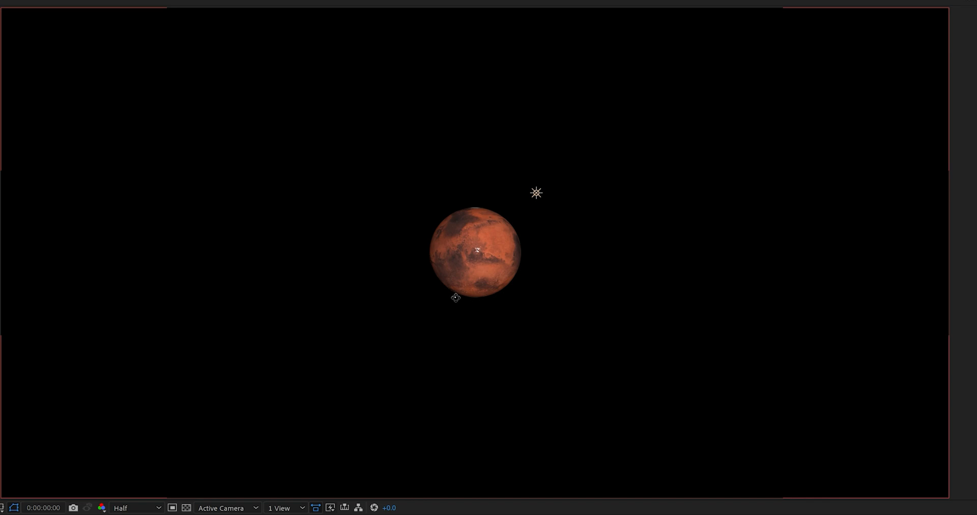
mouse_move(450, 313)
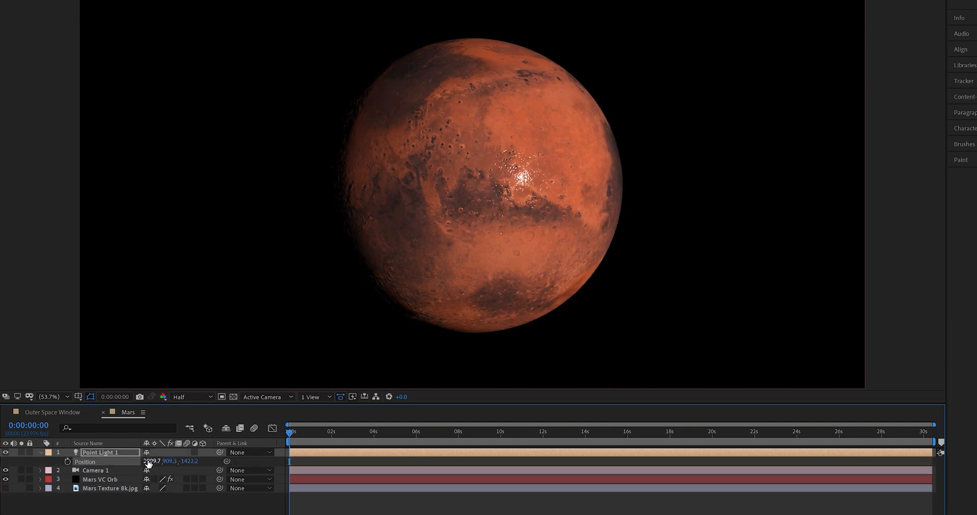
- Reposition the point light to side-light Mars and select the Mars VC Orb layer
drag(151, 461, 143, 462)
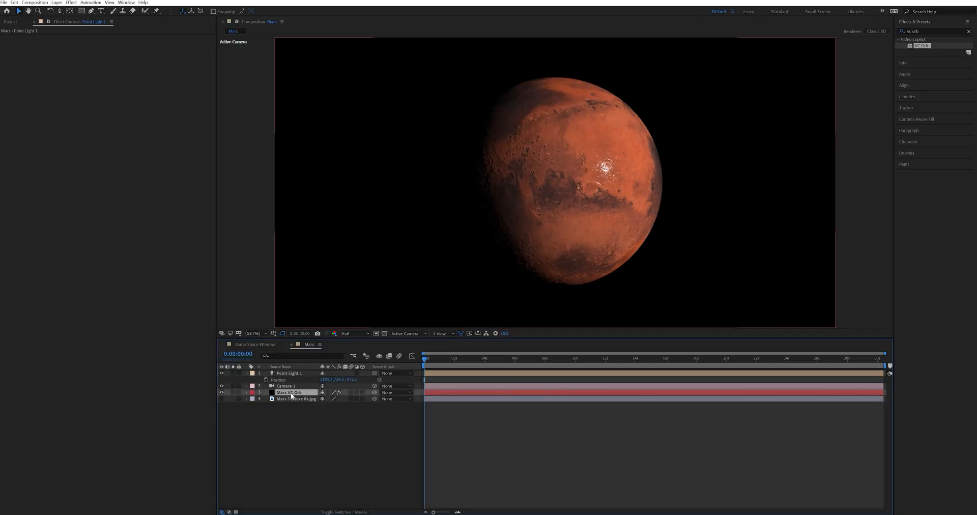
click(288, 392)
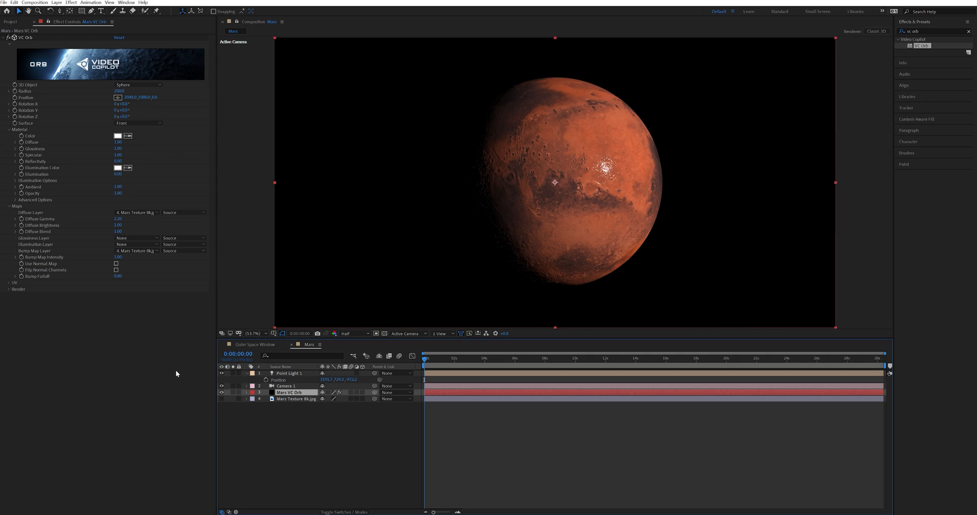
mouse_move(334, 279)
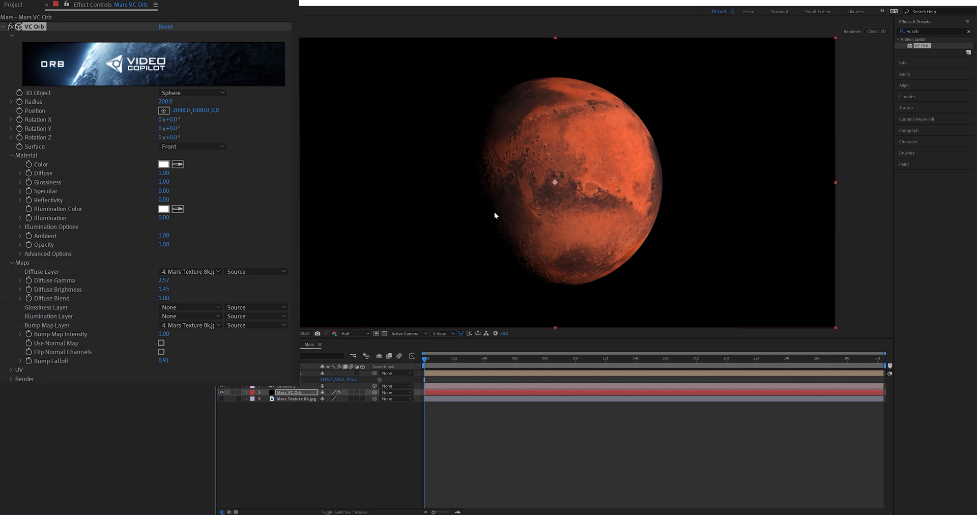
mouse_move(472, 238)
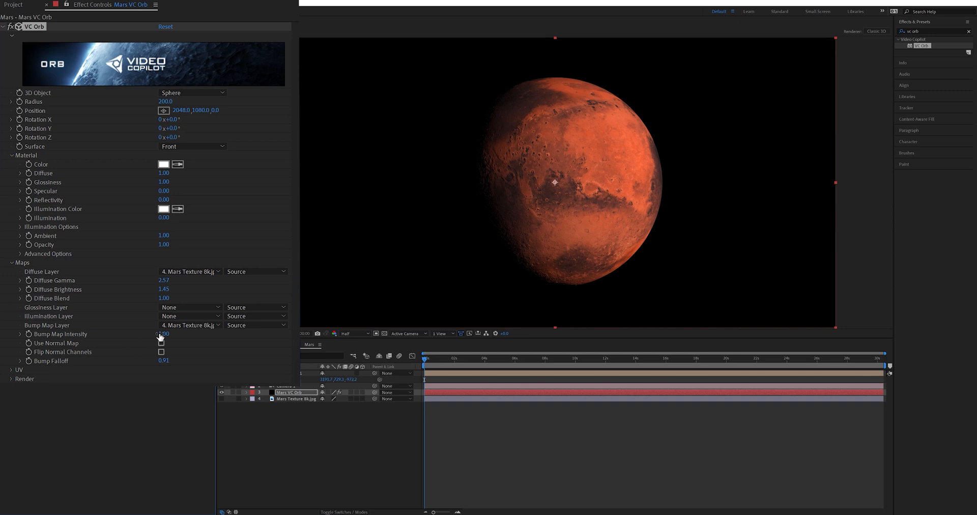
- Raise the Mars orb's Bump Map Intensity to about 2.08, leaving Use Default Lights unchecked
drag(163, 334, 163, 334)
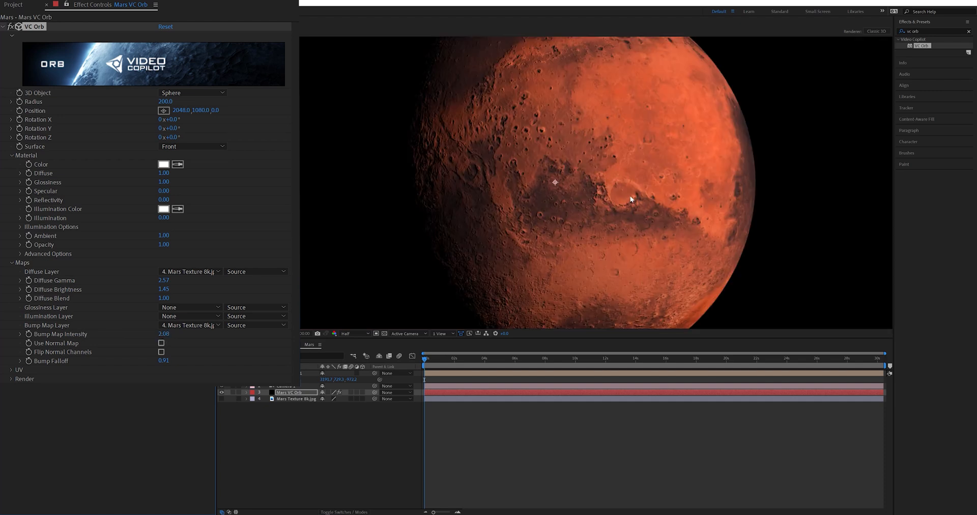
mouse_move(471, 181)
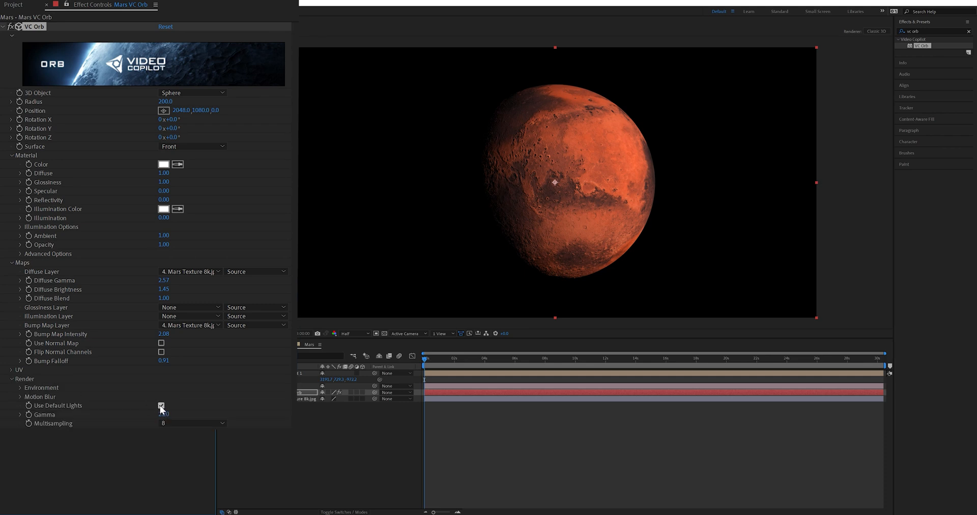
click(161, 405)
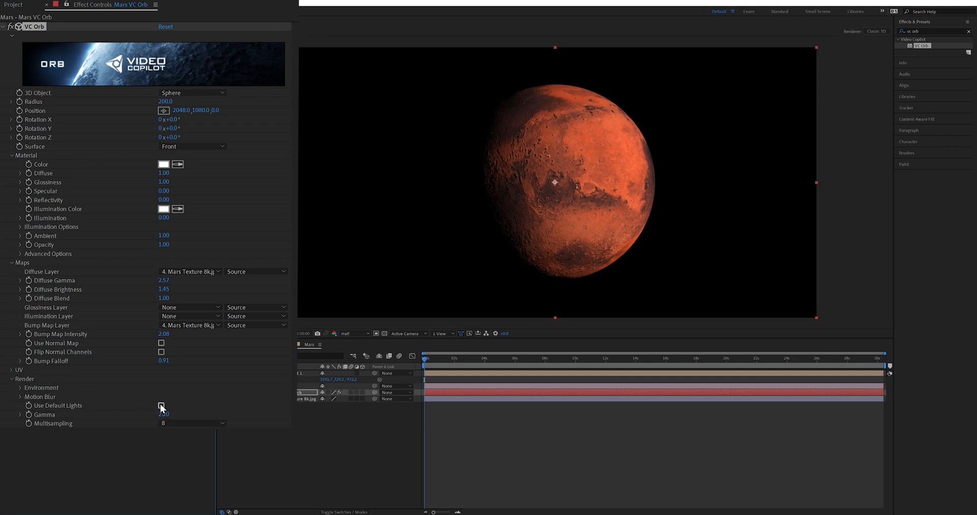
click(160, 405)
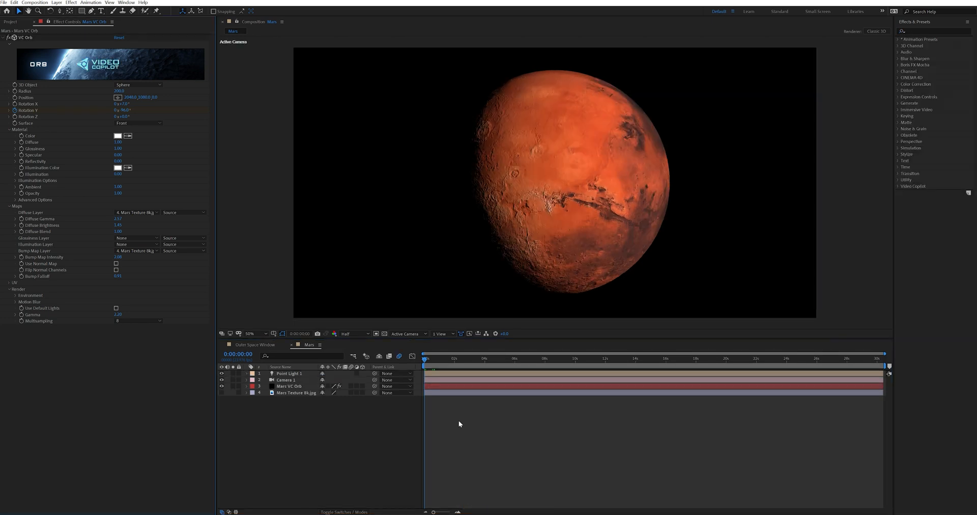
mouse_move(729, 273)
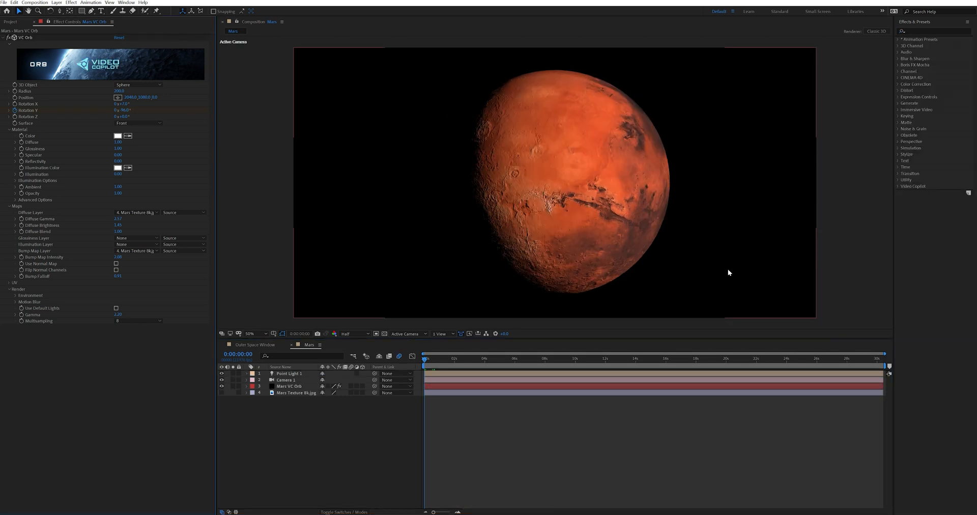
- Bring up the Layer menu to add a new layer over the lit Mars composition
click(56, 2)
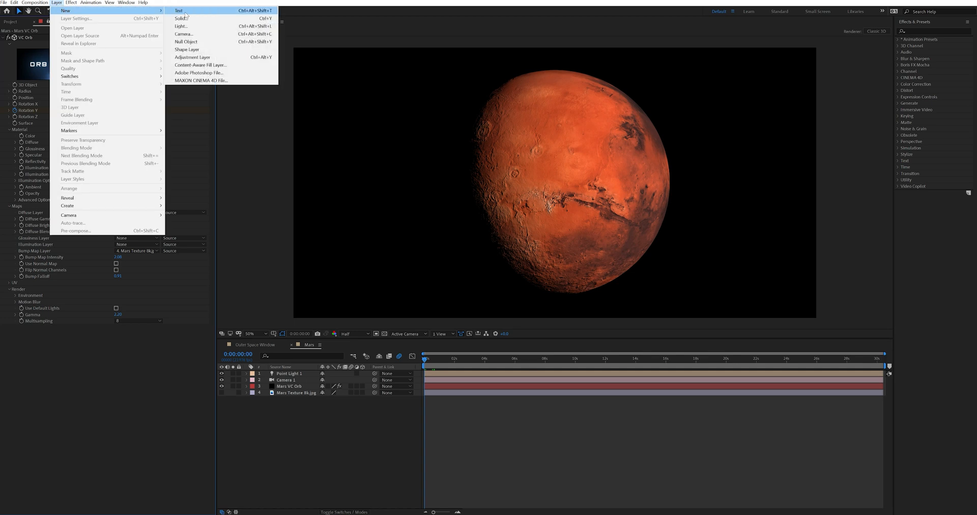
- Create a Stars solid with VC Orb and bring the Milky Way star image into the Mars comp
click(182, 17)
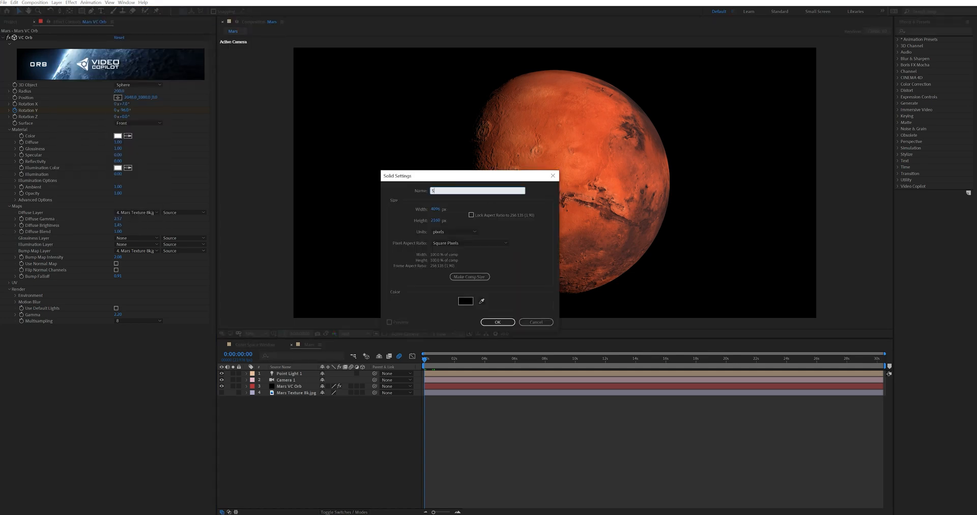
click(498, 322)
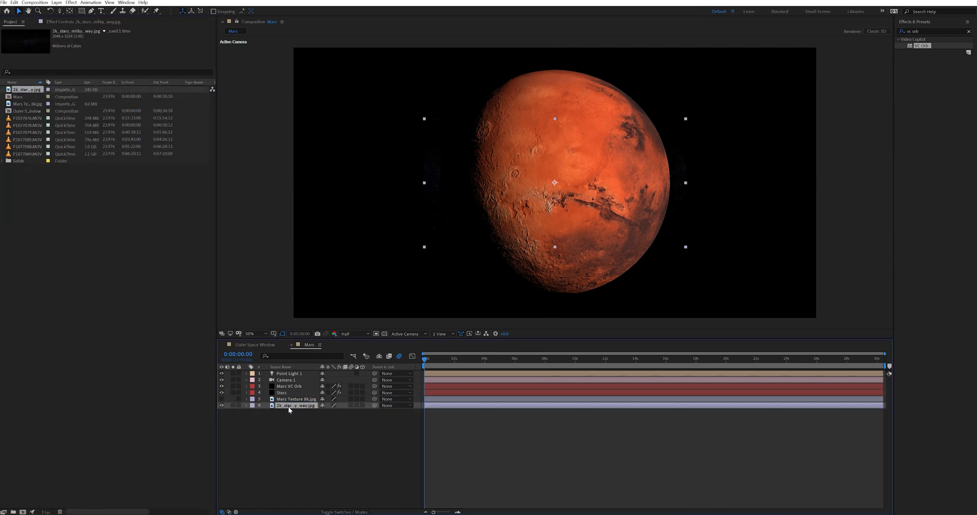
right_click(289, 405)
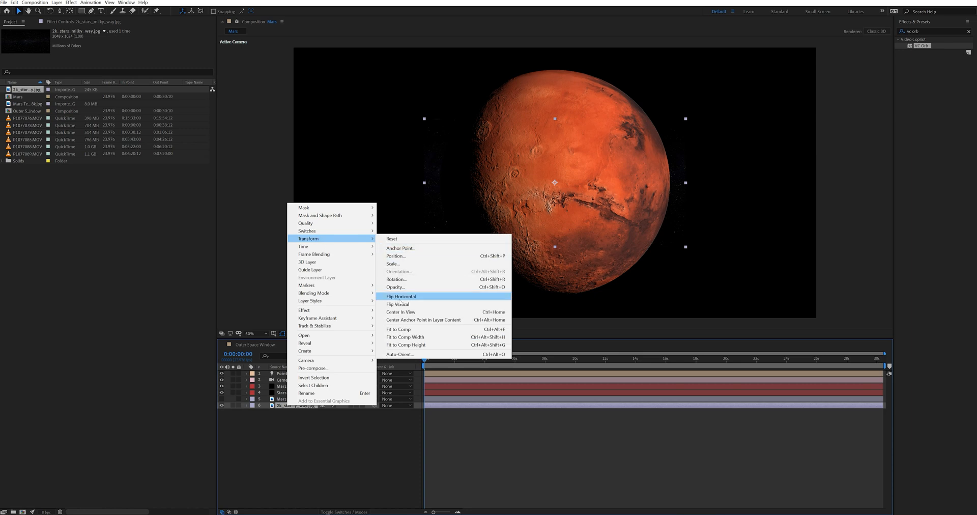
click(401, 296)
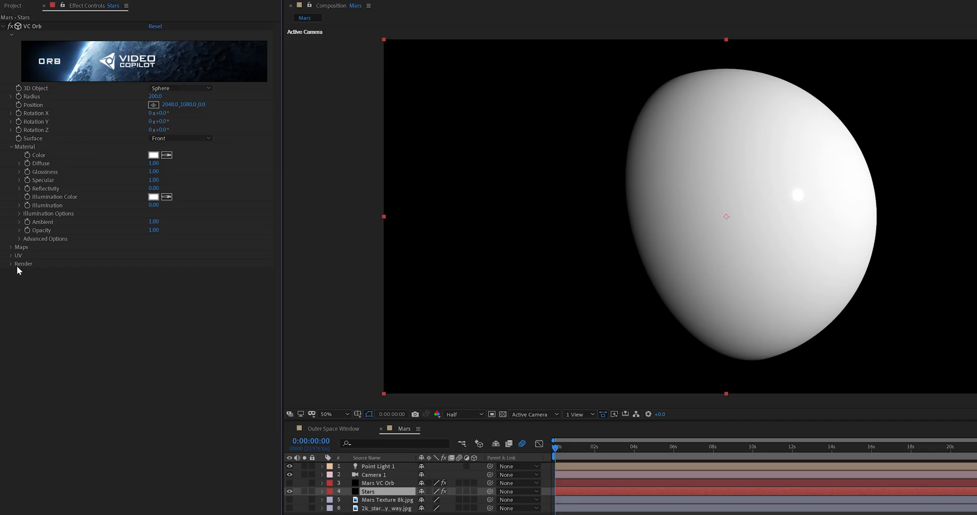
- Wrap the Stars orb with the stars image: Surface Back, Radius 30000, Box UV mapping
click(10, 246)
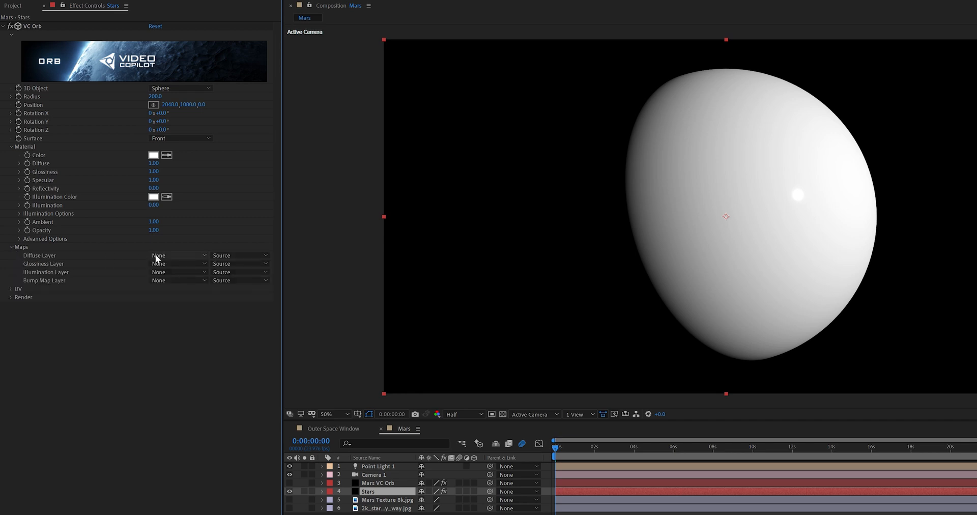
click(179, 256)
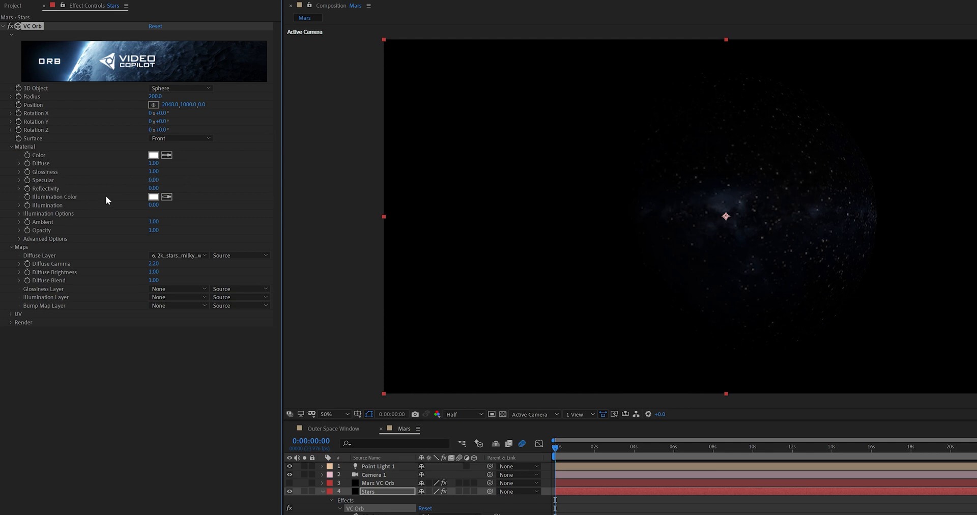
click(179, 138)
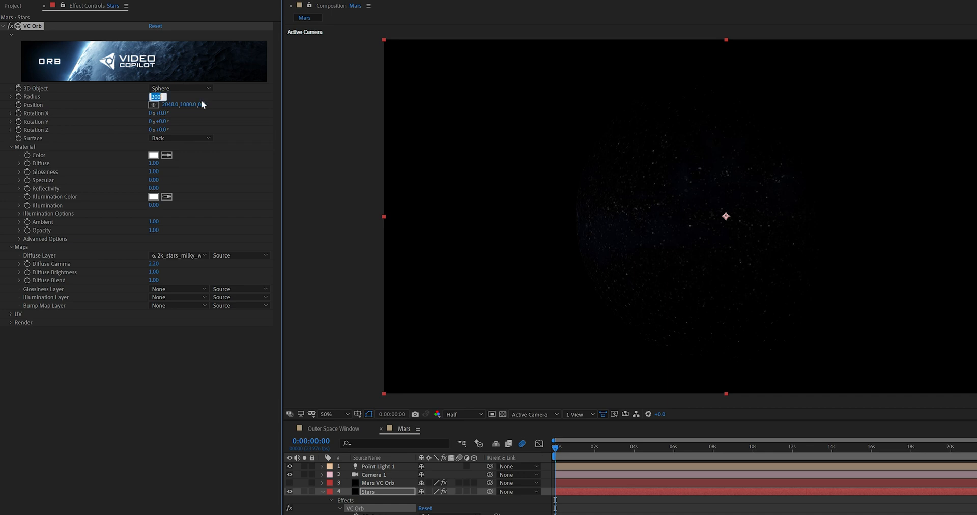
text(30000.0)
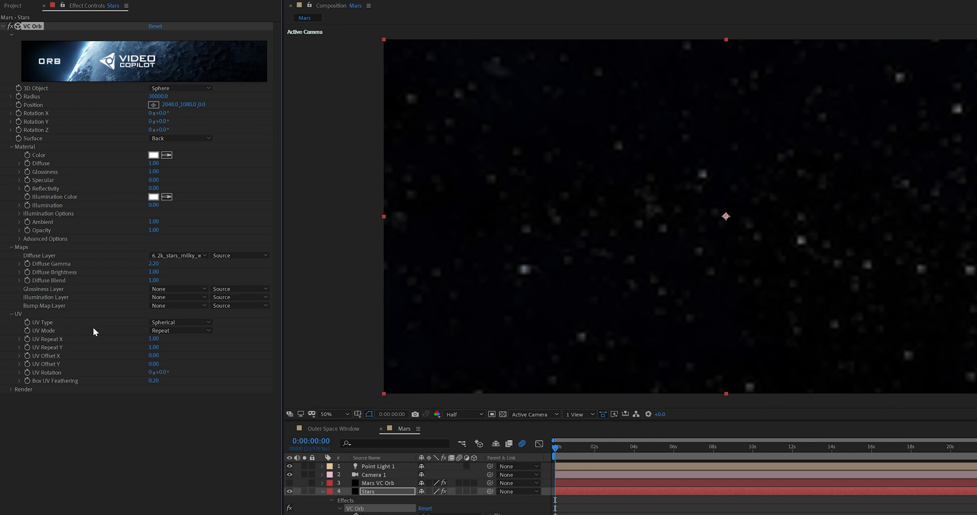
click(179, 322)
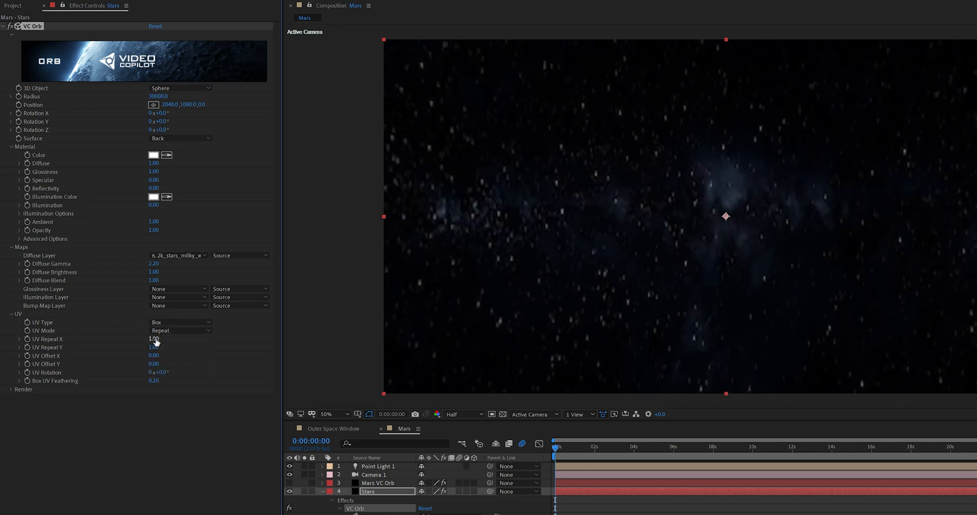
drag(154, 339, 154, 339)
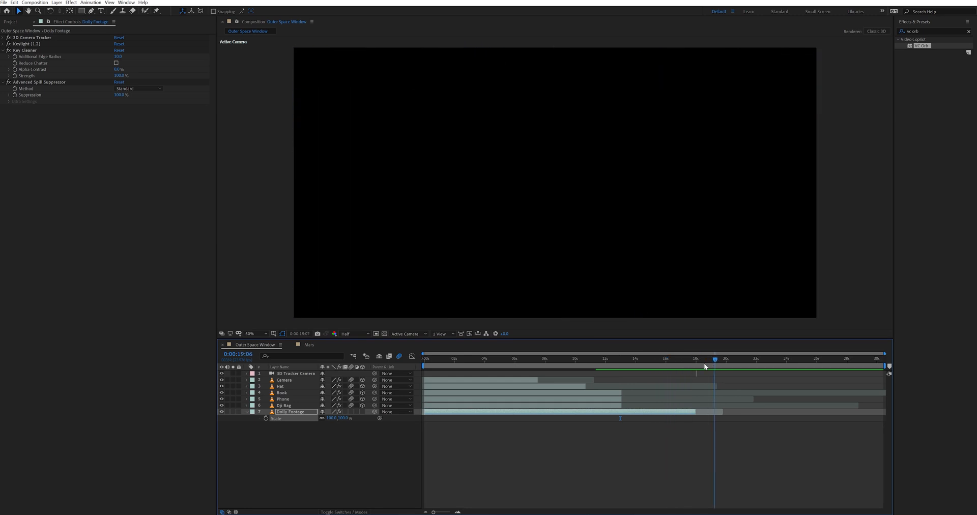
- Preview the dolly footage, then keyframe Camera 1's Position in the Mars comp
drag(715, 365, 676, 365)
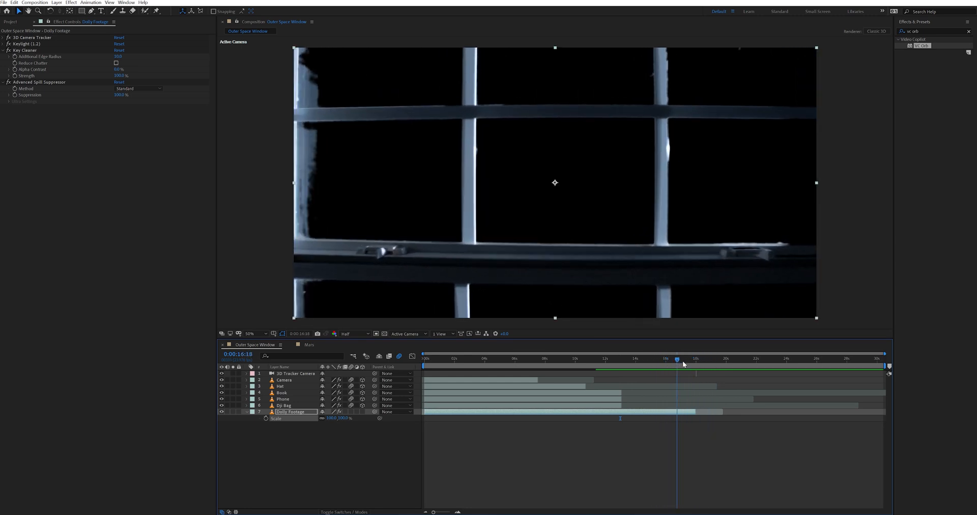
drag(677, 364, 665, 364)
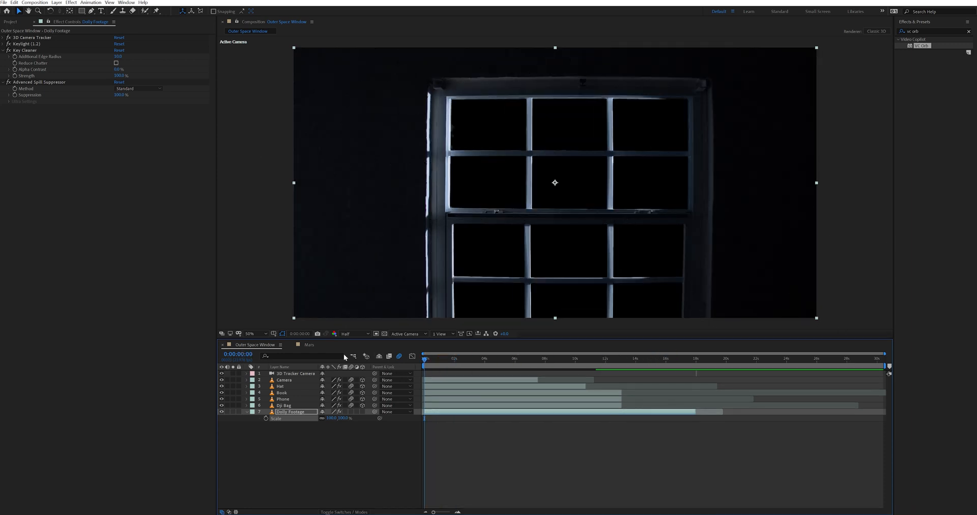
click(308, 345)
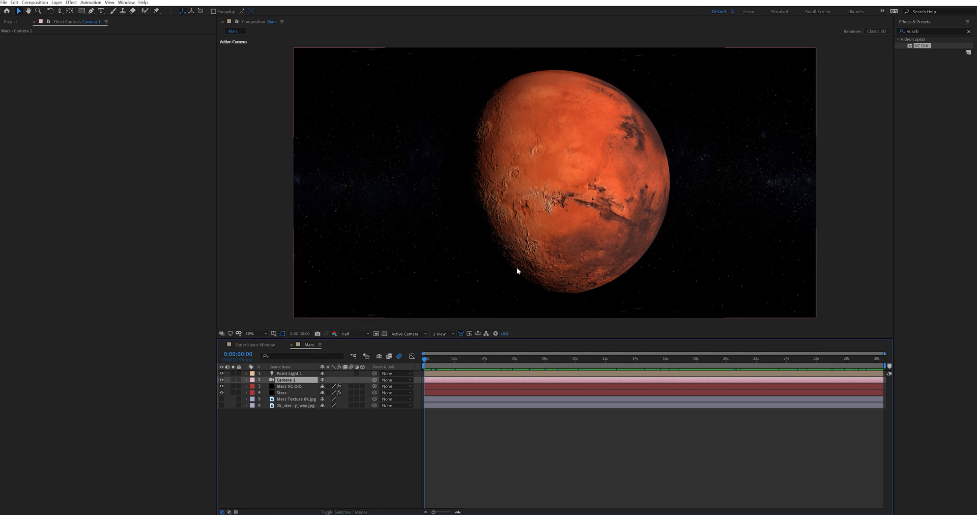
mouse_move(506, 270)
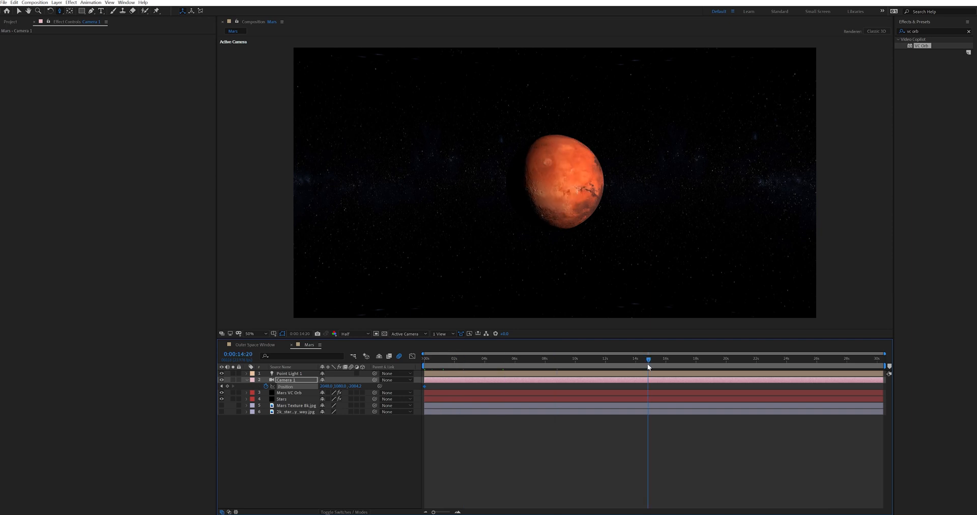
click(881, 359)
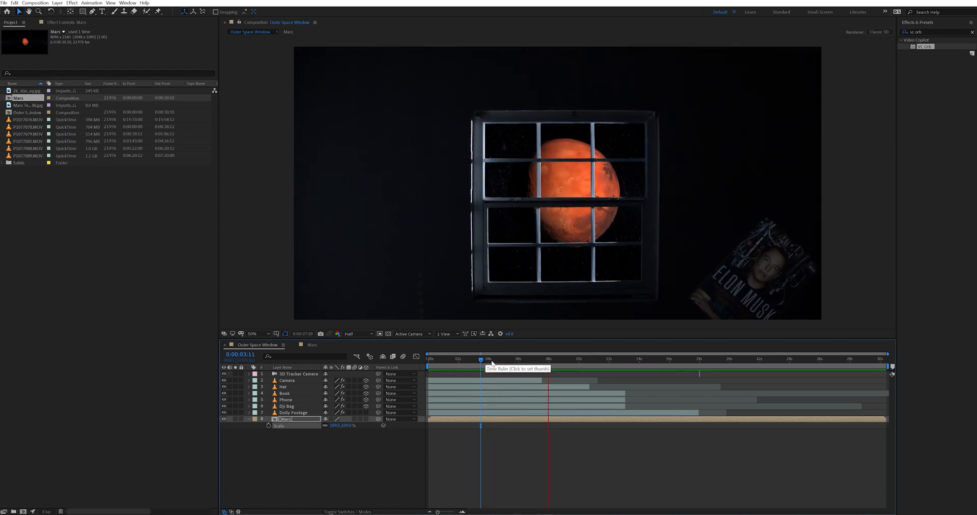
- Keyframe Dolly Footage Scale across the shot so the window grows past the frame
click(583, 358)
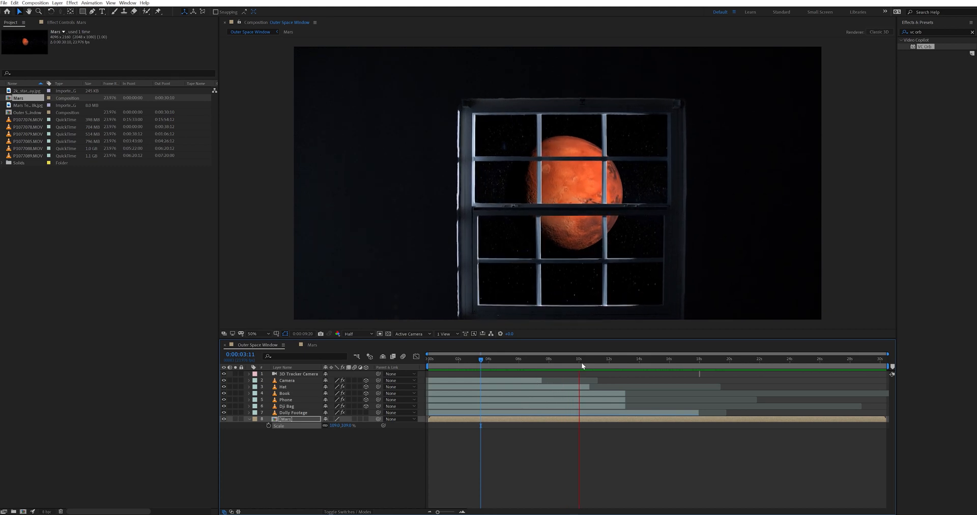
click(679, 359)
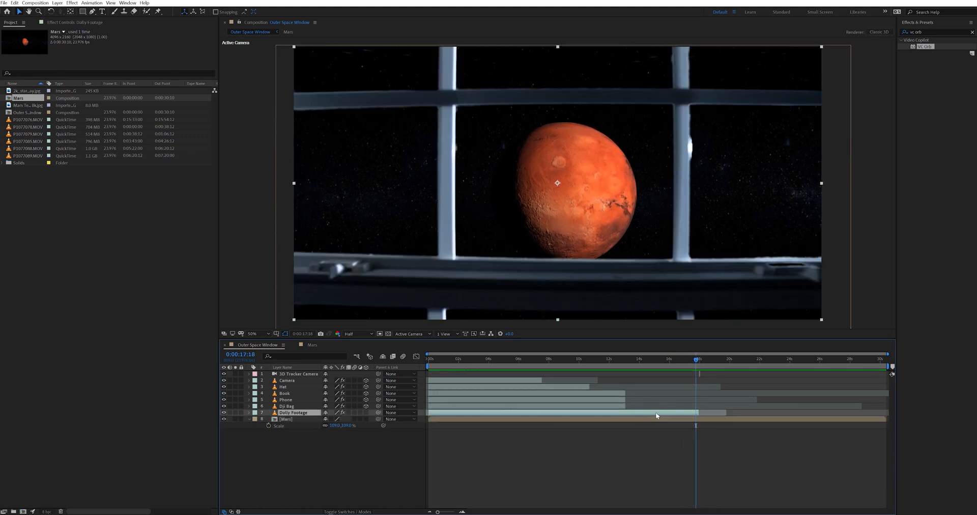
click(515, 358)
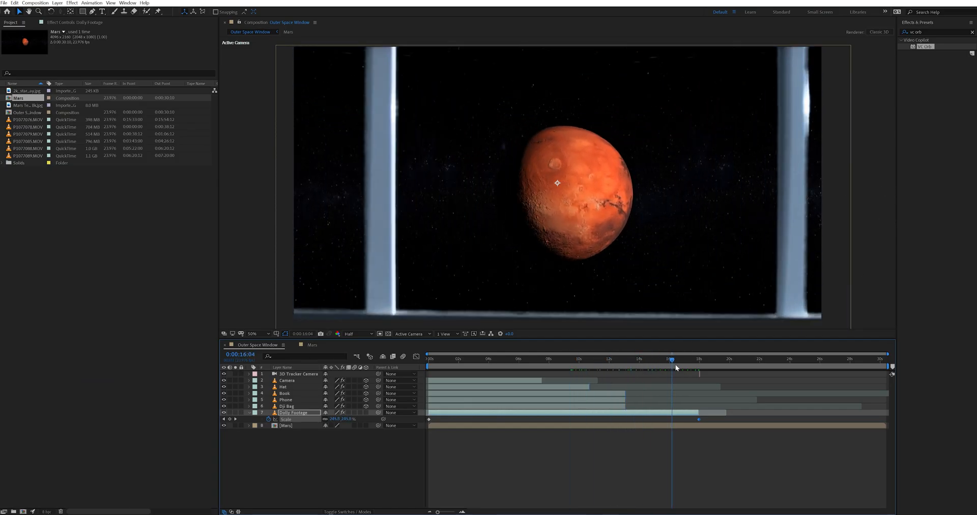
click(824, 359)
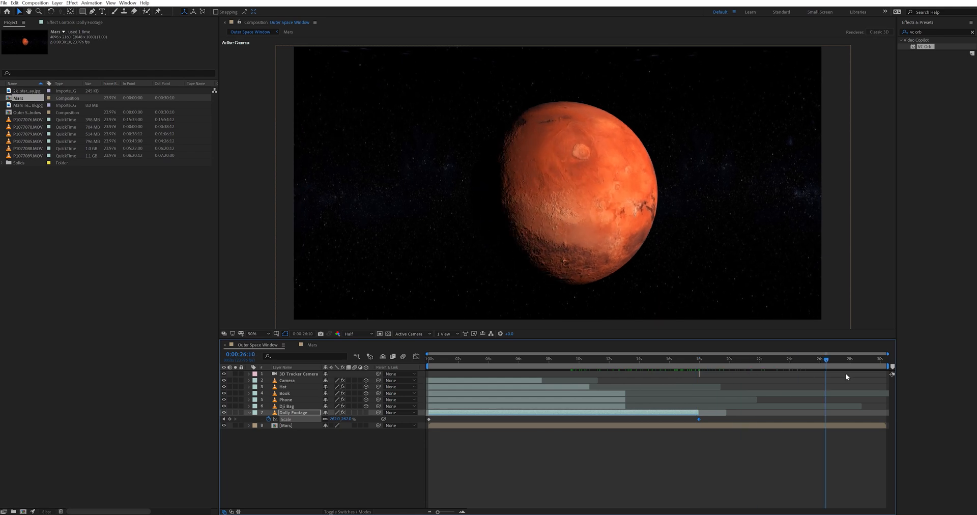